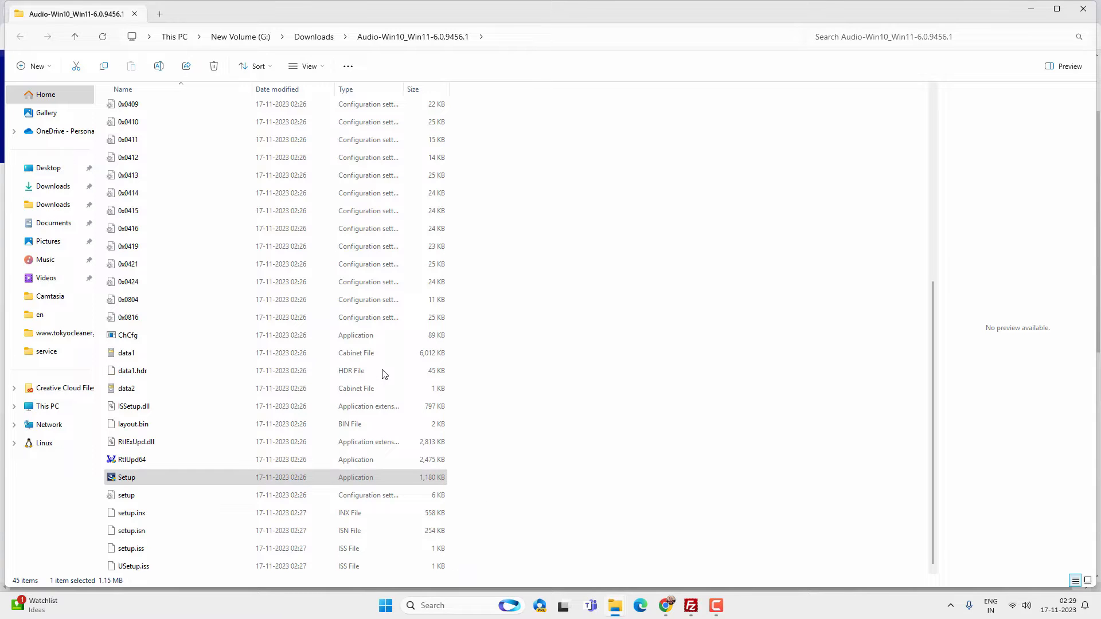
# Run the Realtek audio driver Setup and dismiss the 'no supported driver in package' failure.
pyautogui.doubleClick(126, 477)
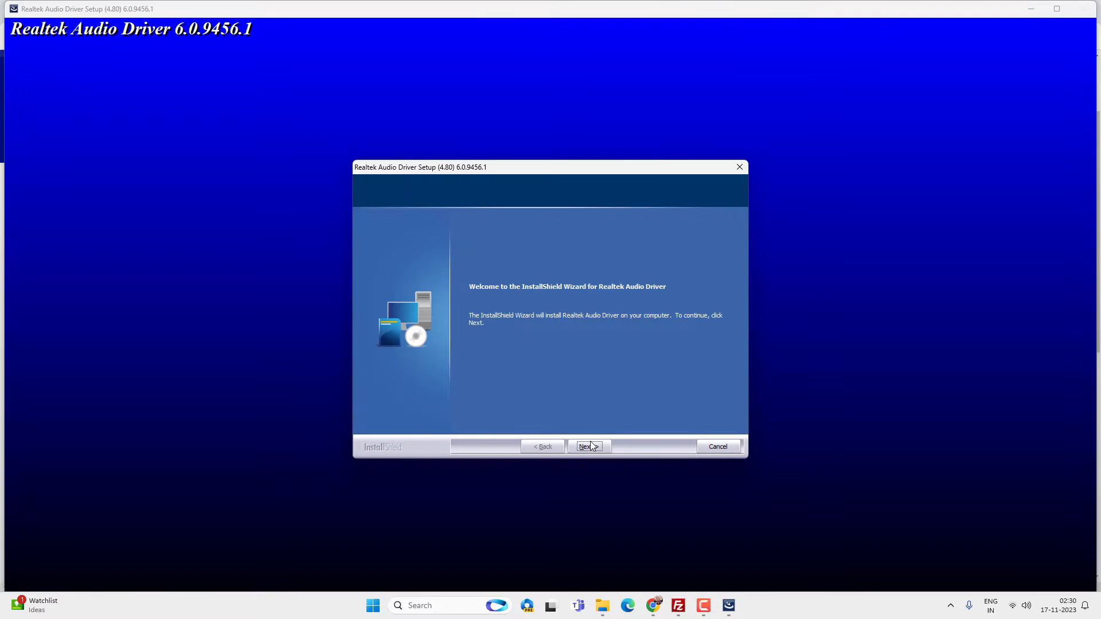
pyautogui.click(586, 446)
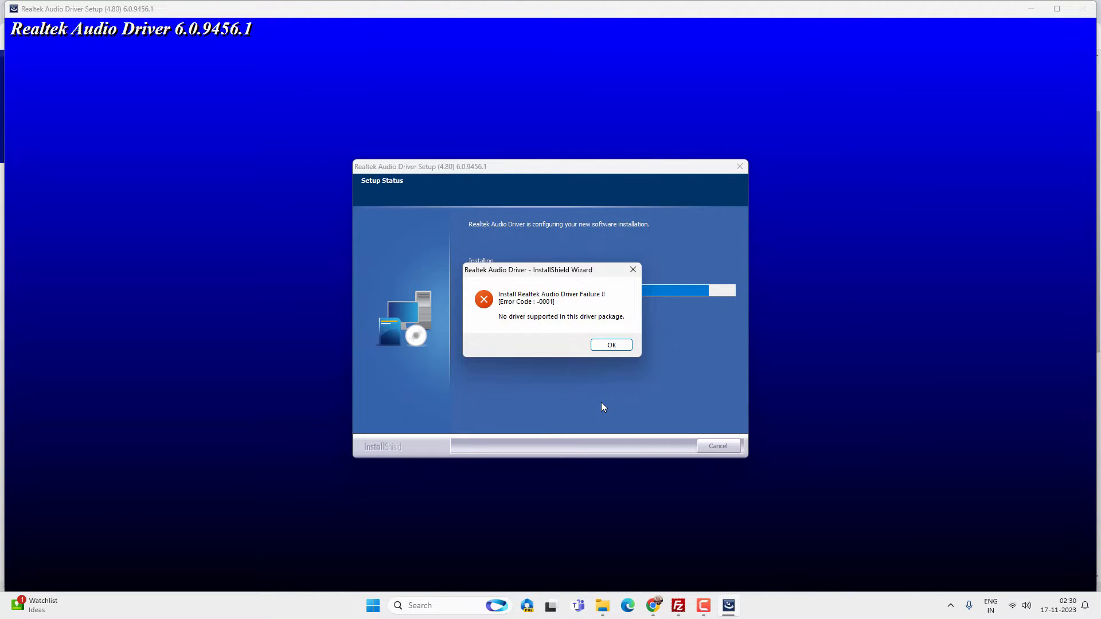
pyautogui.moveTo(524, 305)
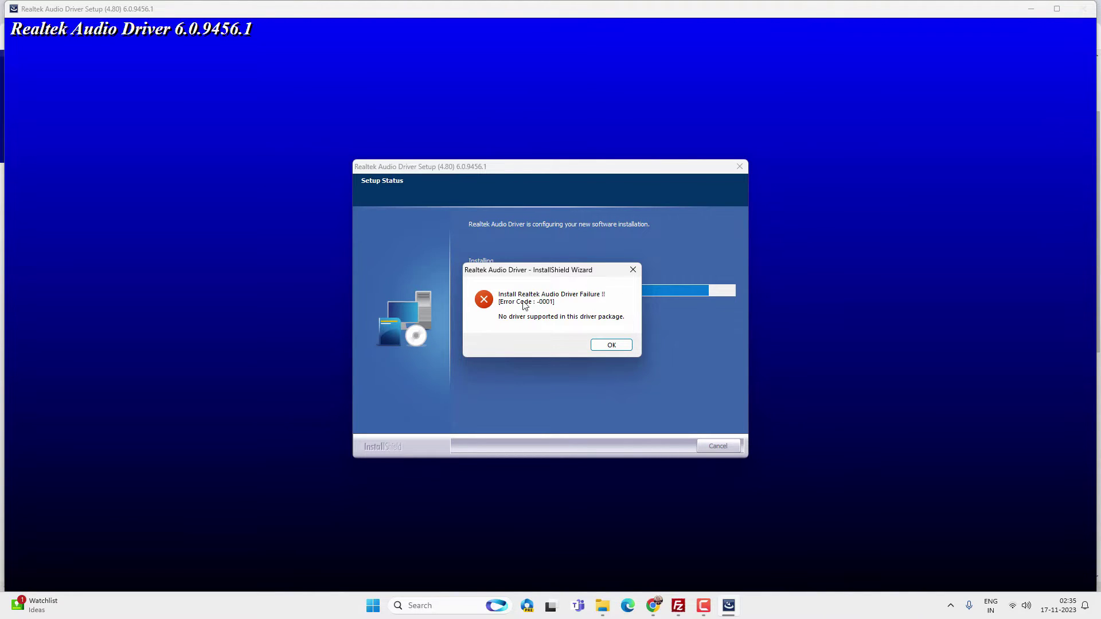
pyautogui.click(609, 345)
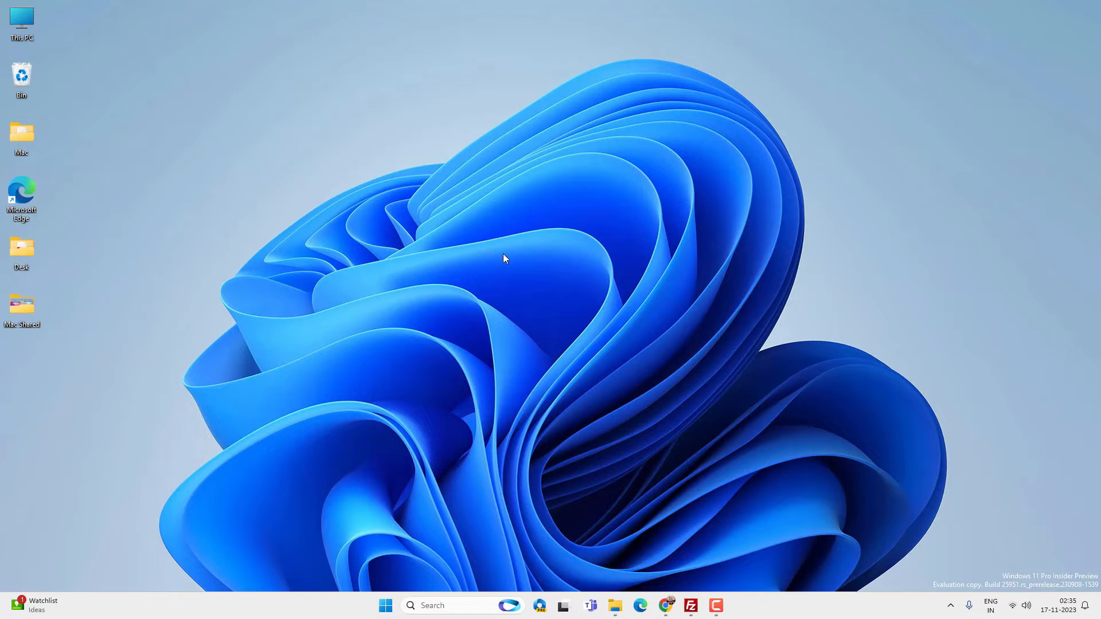
pyautogui.moveTo(522, 296)
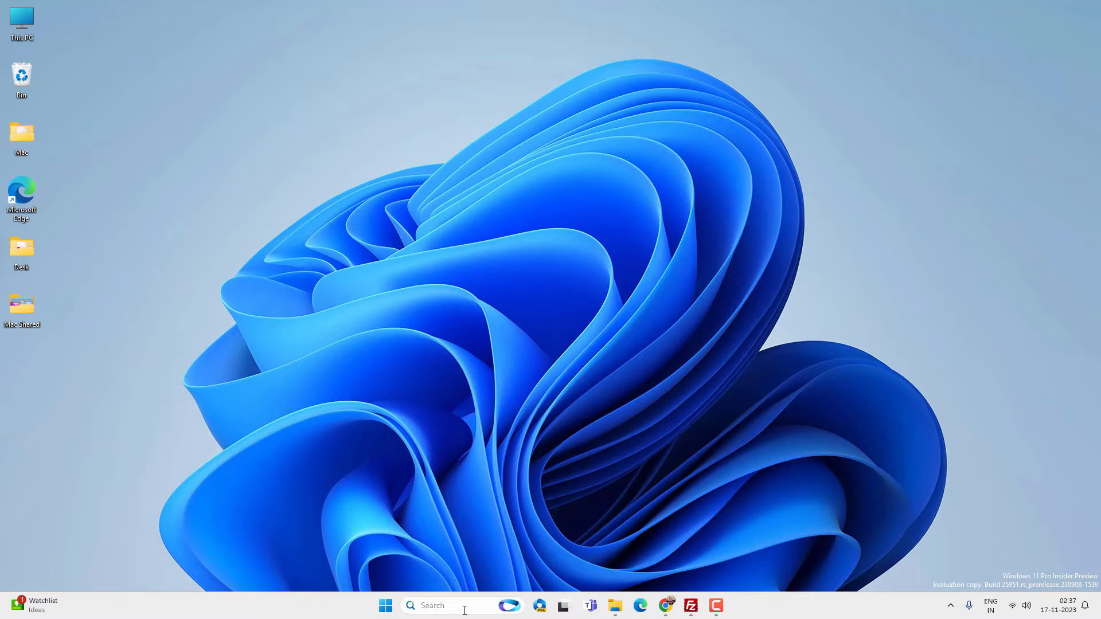
# Search Windows for 'cmd' so Command Prompt shows as best match.
pyautogui.write('cmd')
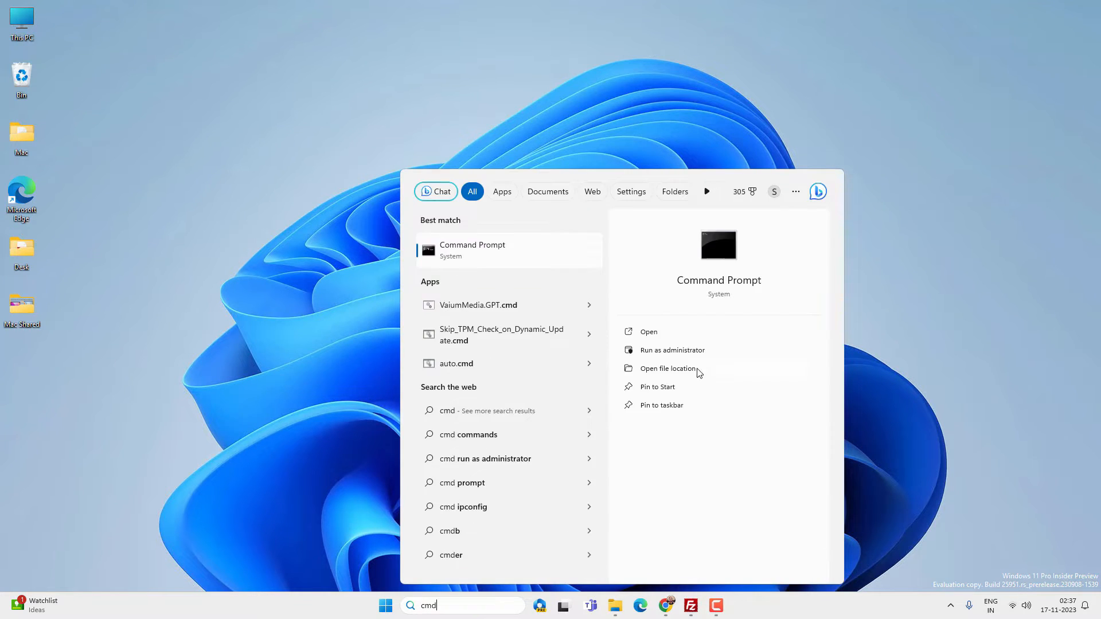
pyautogui.moveTo(690, 354)
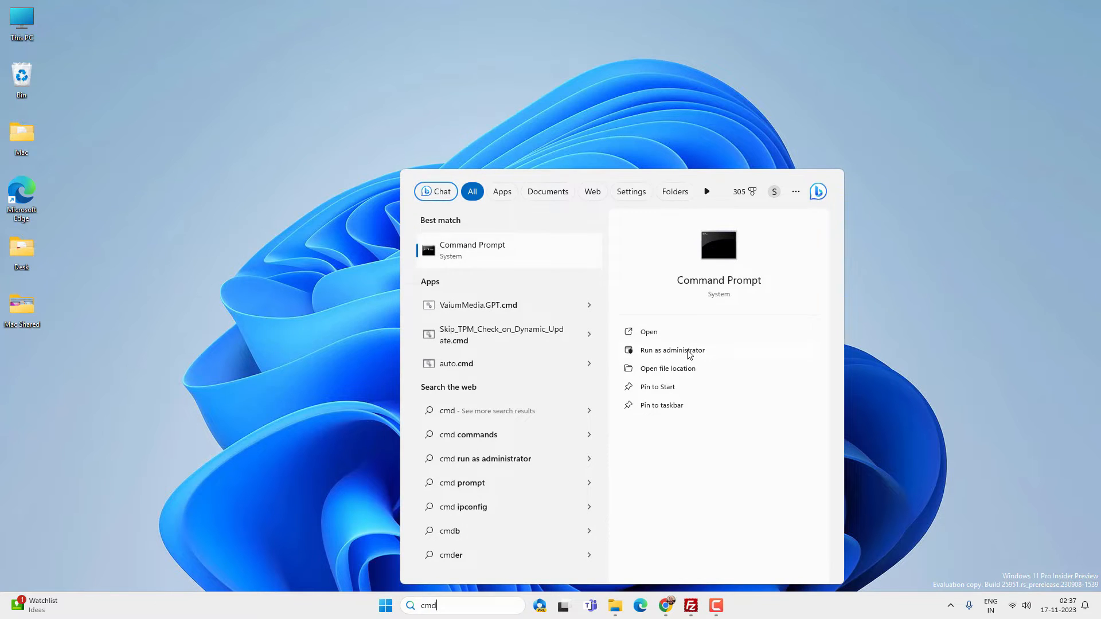
# Run 'wmic baseboard get product,manufacturer,version' as administrator and copy MPG B550 GAMING EDGE WIFI (MS-7C91).
pyautogui.click(670, 351)
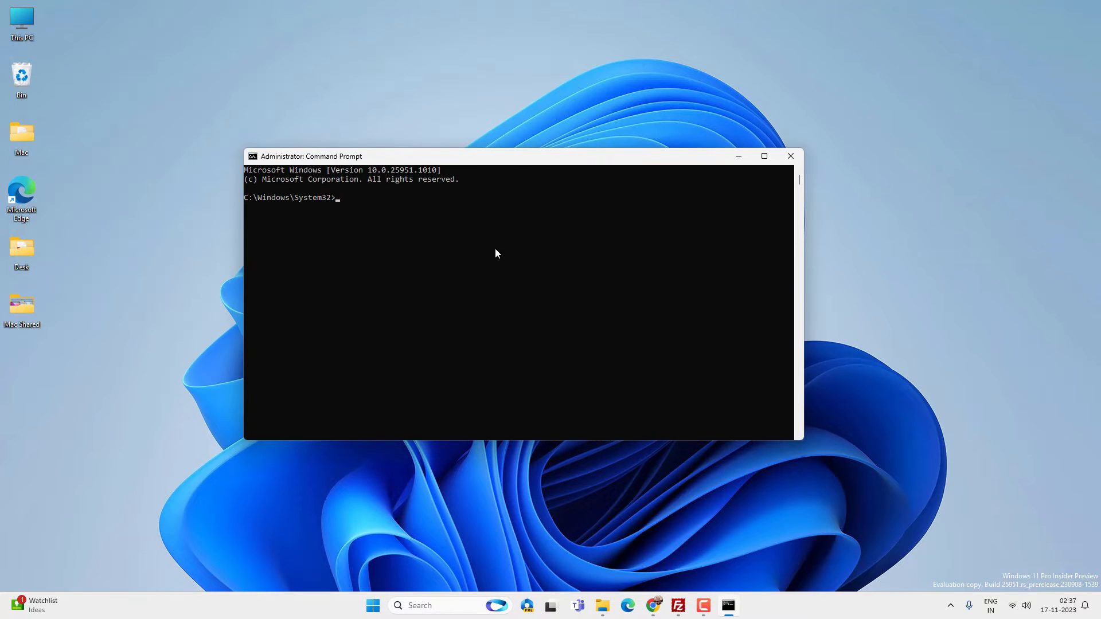
pyautogui.write('wmic base')
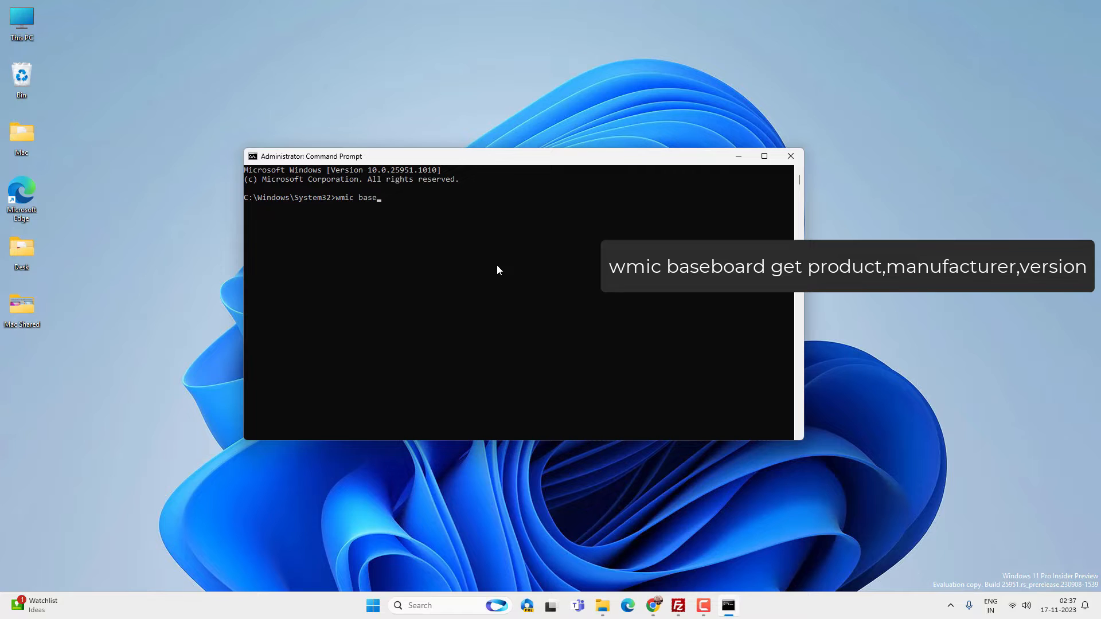
pyautogui.write('board get')
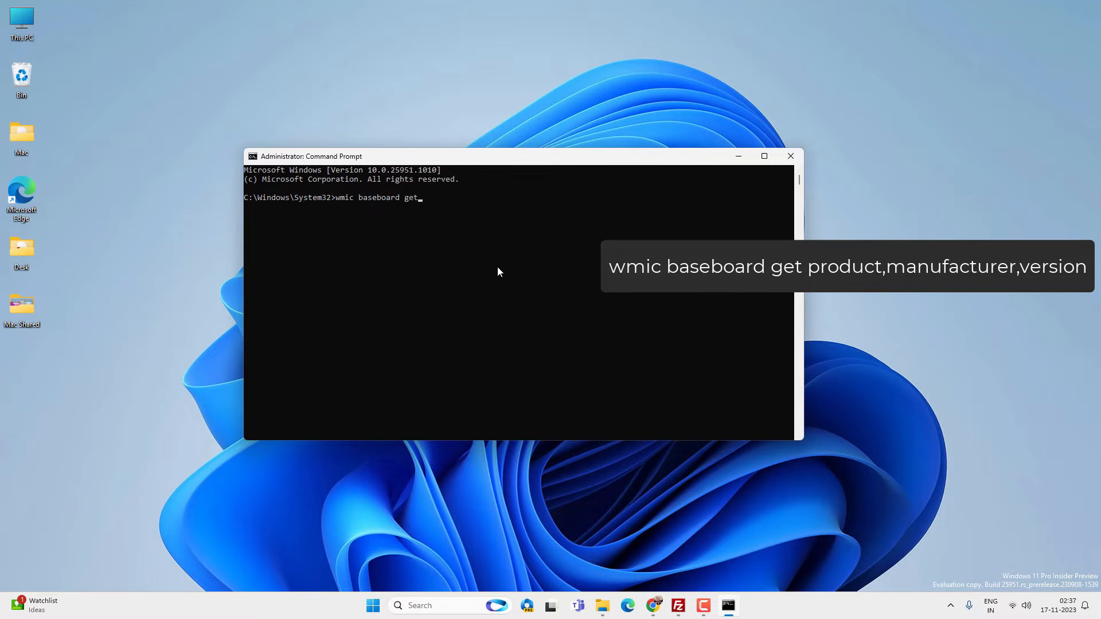
pyautogui.write('produ')
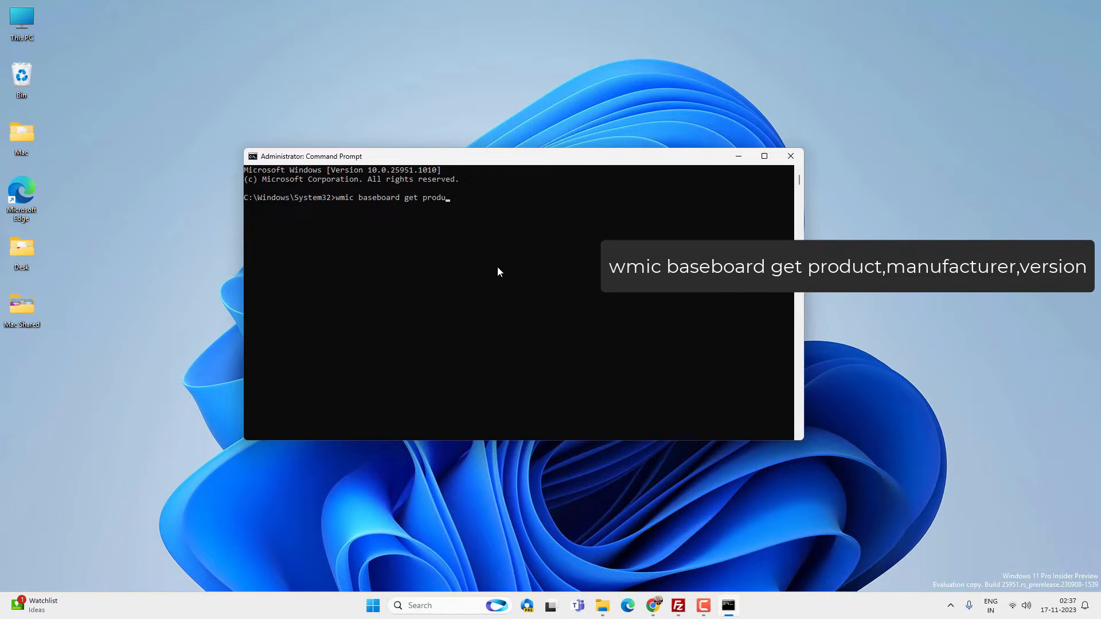
pyautogui.write('ct')
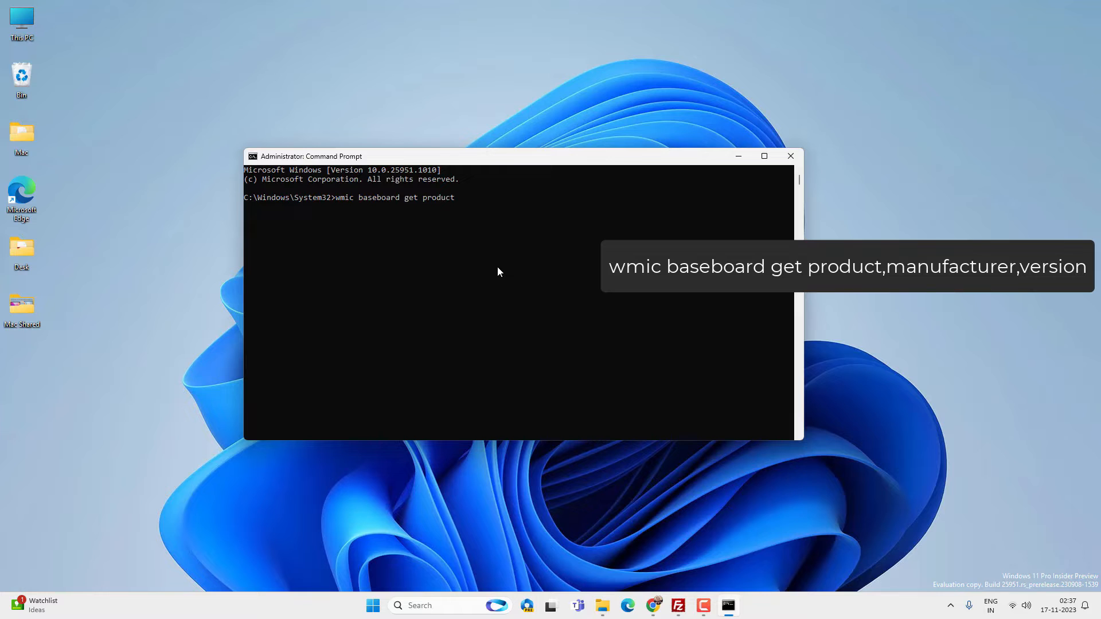
pyautogui.write(',manufacturer,')
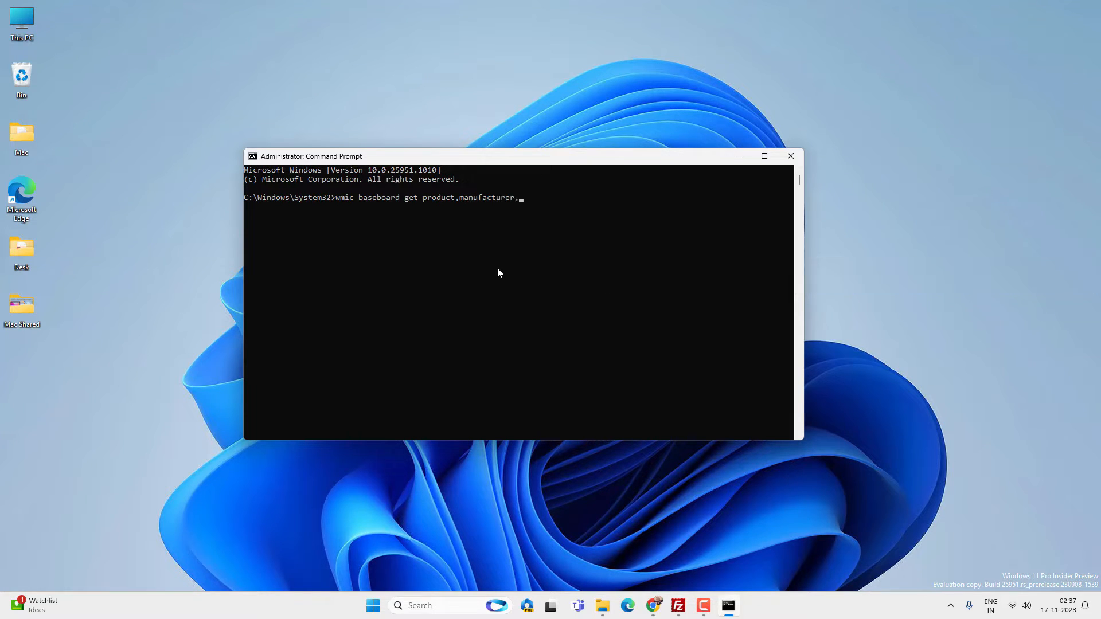
pyautogui.write('version')
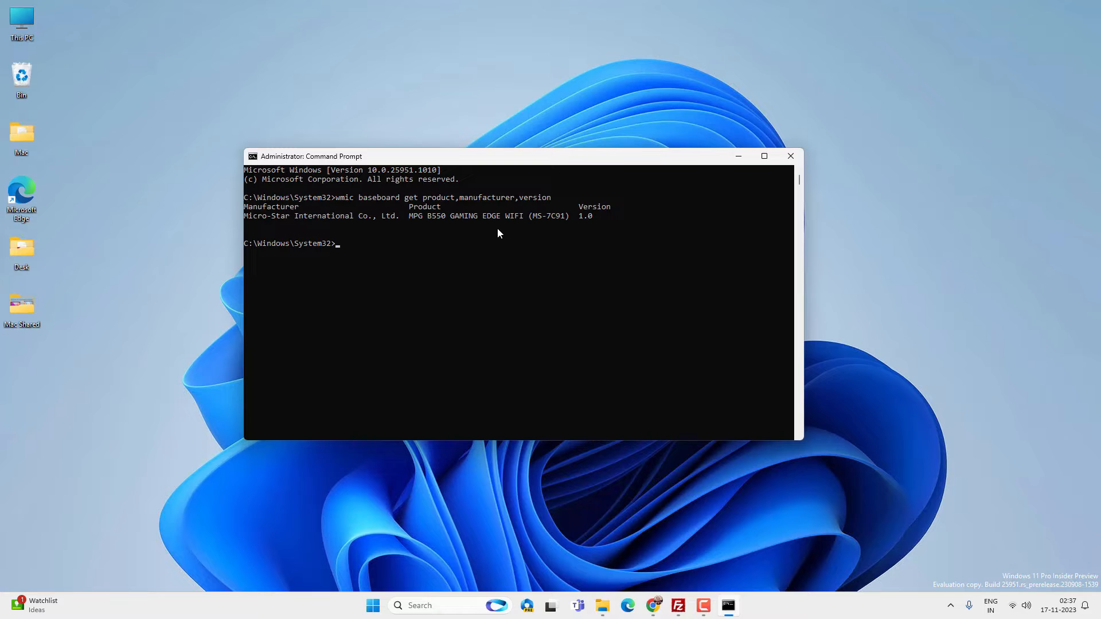
pyautogui.moveTo(260, 224)
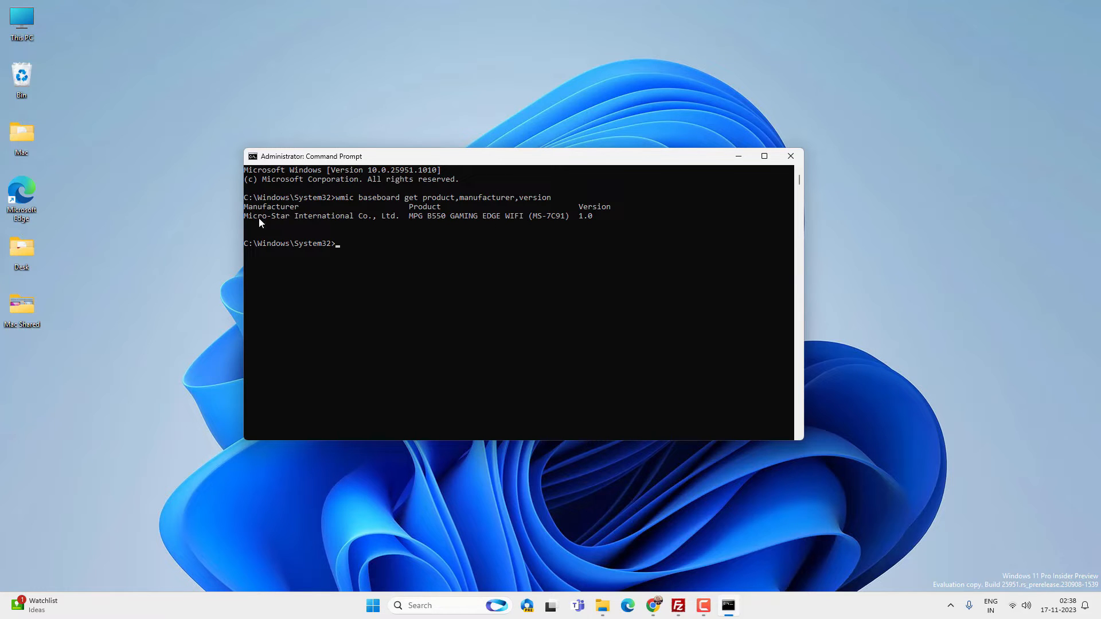
pyautogui.moveTo(271, 226)
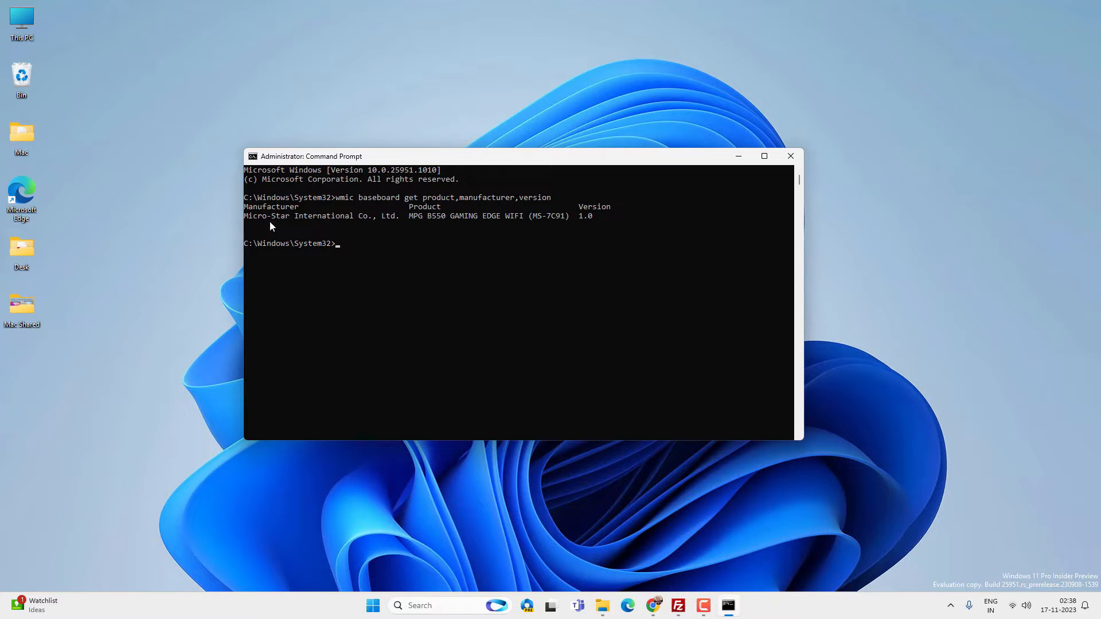
pyautogui.moveTo(571, 221)
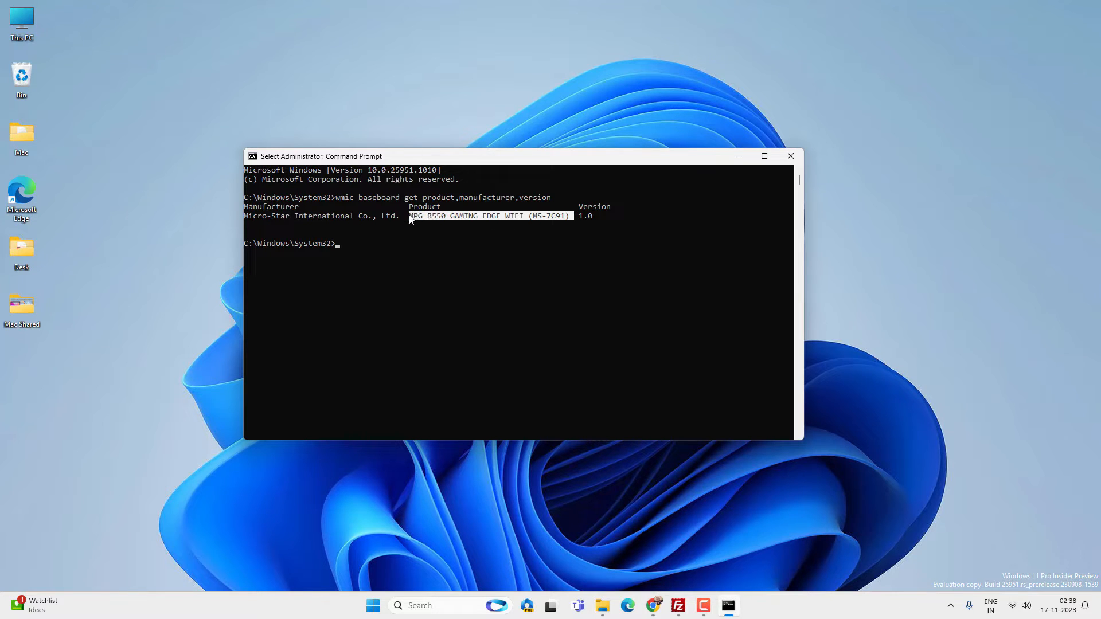
pyautogui.click(413, 231)
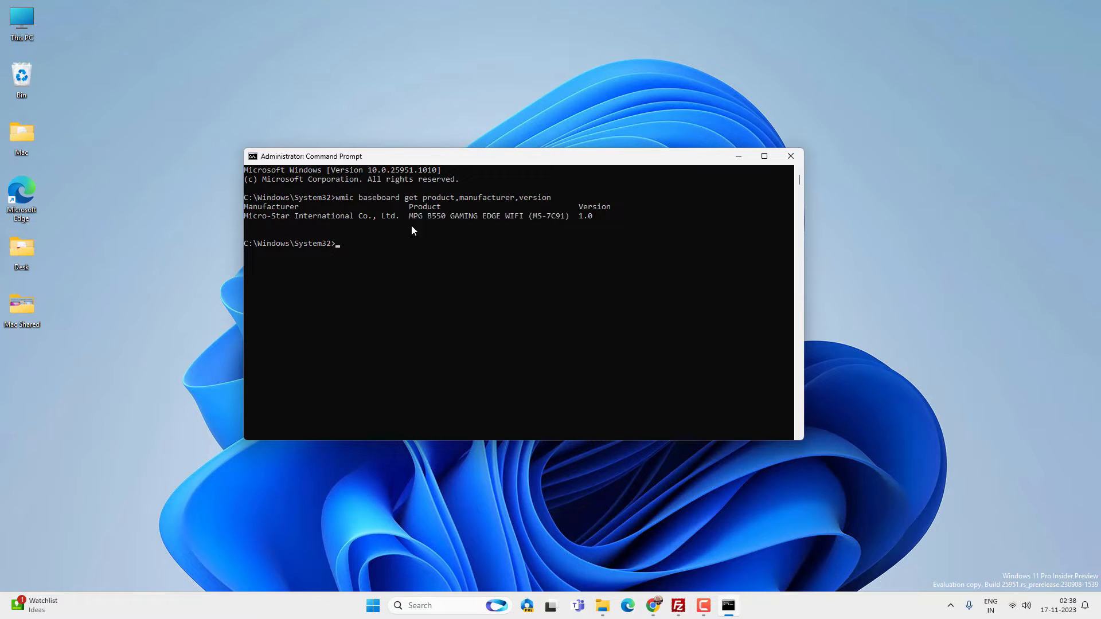
pyautogui.moveTo(469, 507)
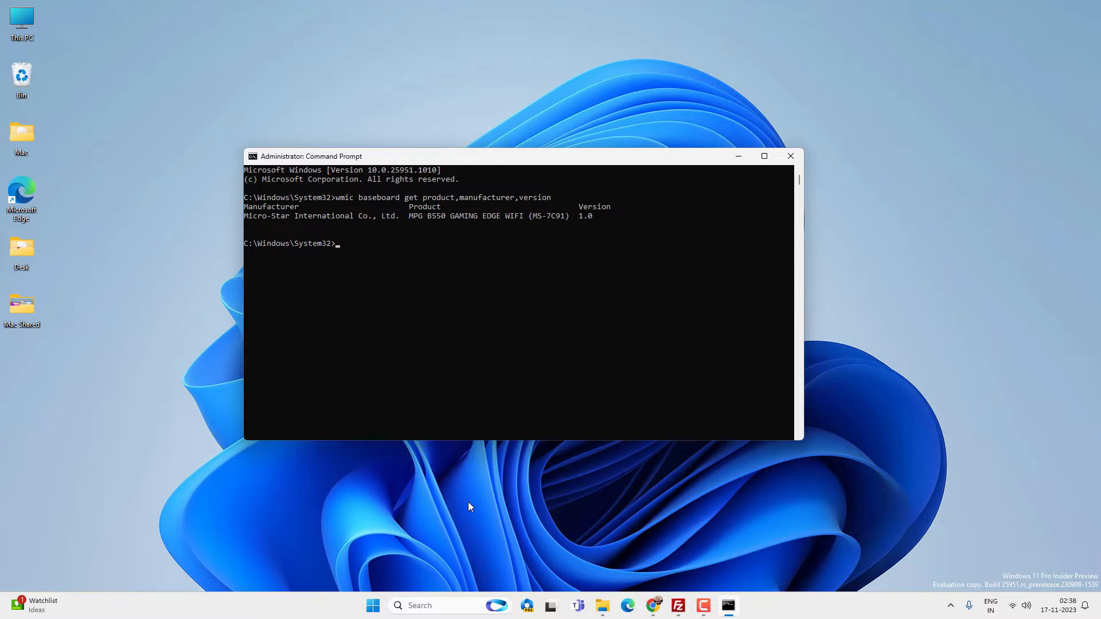
pyautogui.moveTo(449, 605)
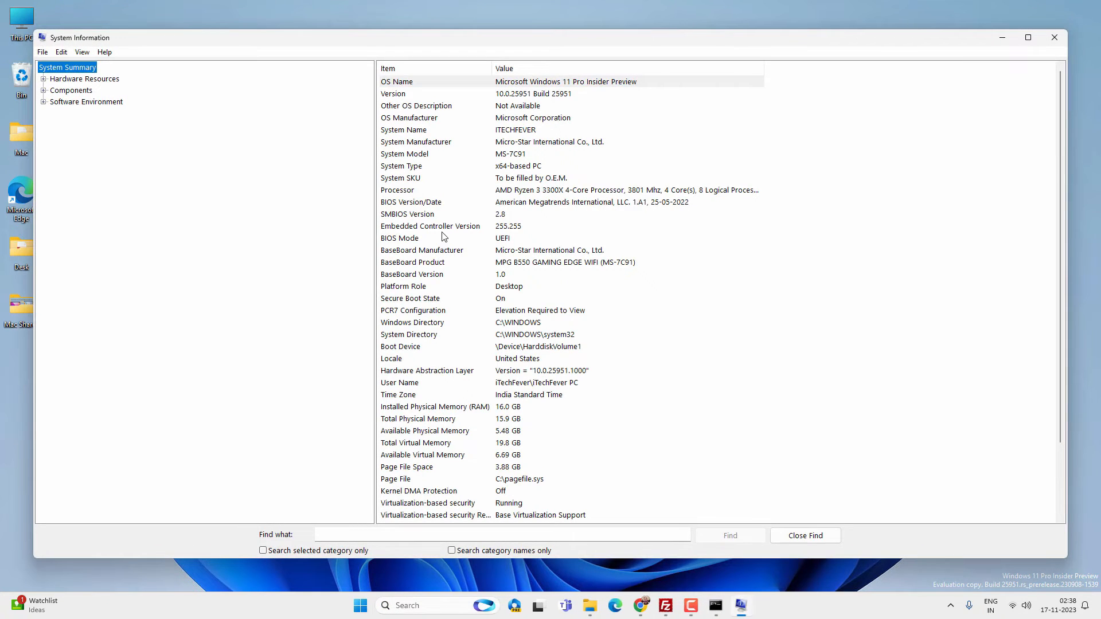
pyautogui.moveTo(465, 180)
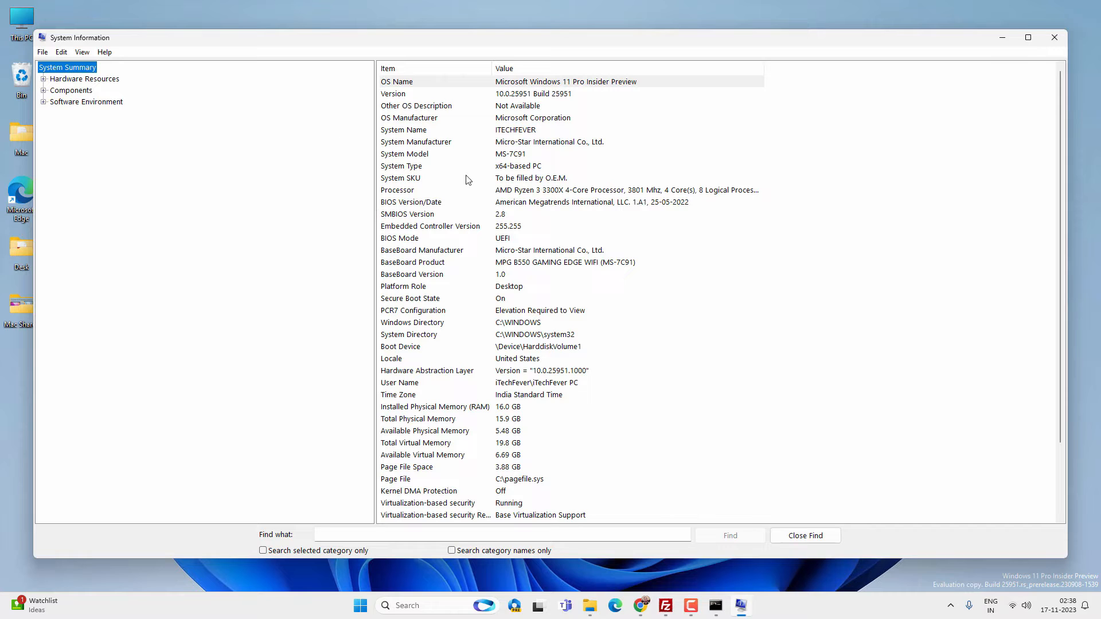
pyautogui.moveTo(484, 253)
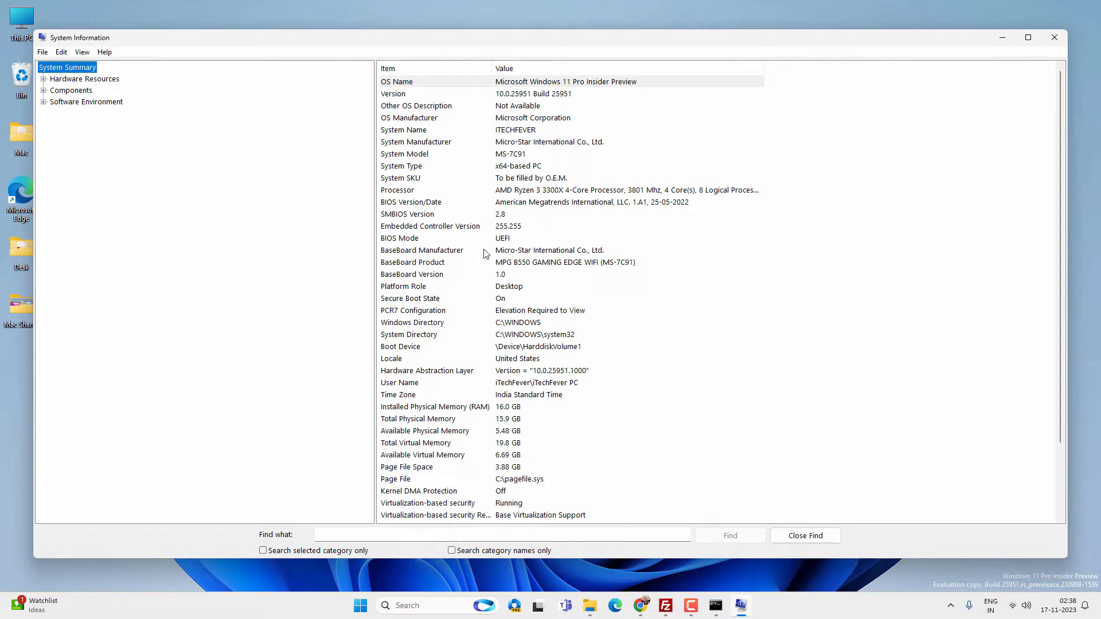
pyautogui.moveTo(535, 271)
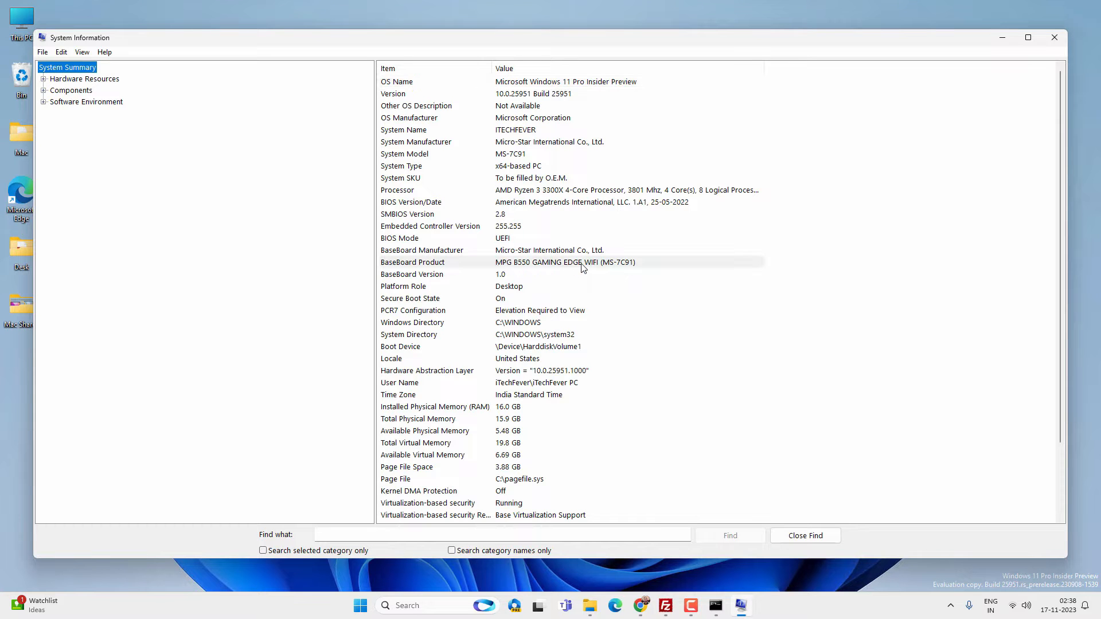
pyautogui.moveTo(963, 92)
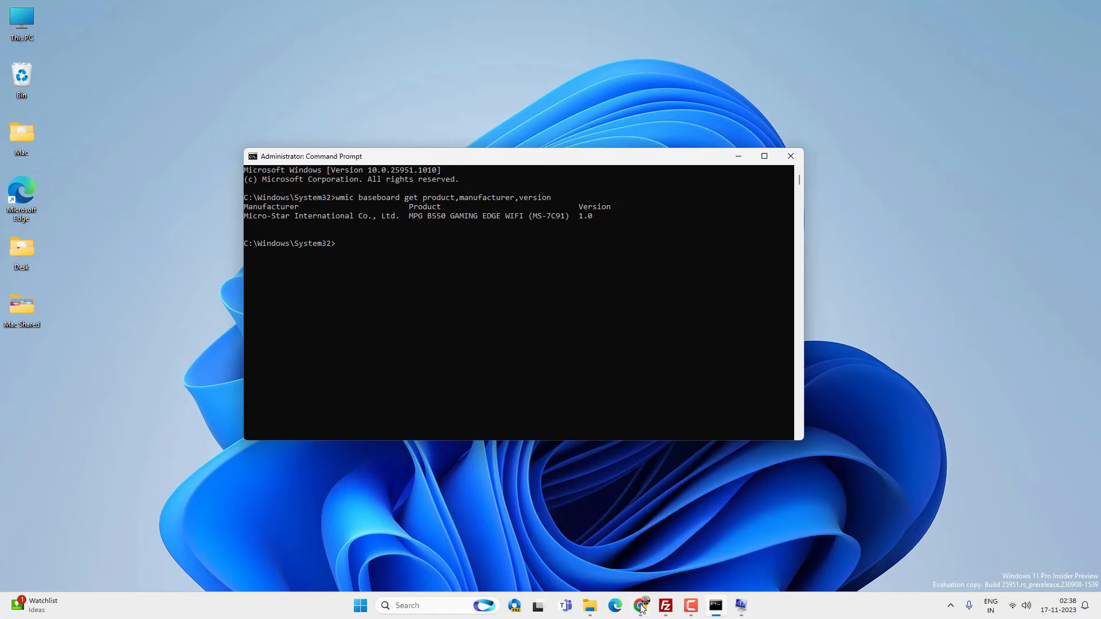
# Google 'MPG B550 GAMING EDGE WIFI (MS-7C91) drivers' and go to MSI's support result.
pyautogui.click(613, 606)
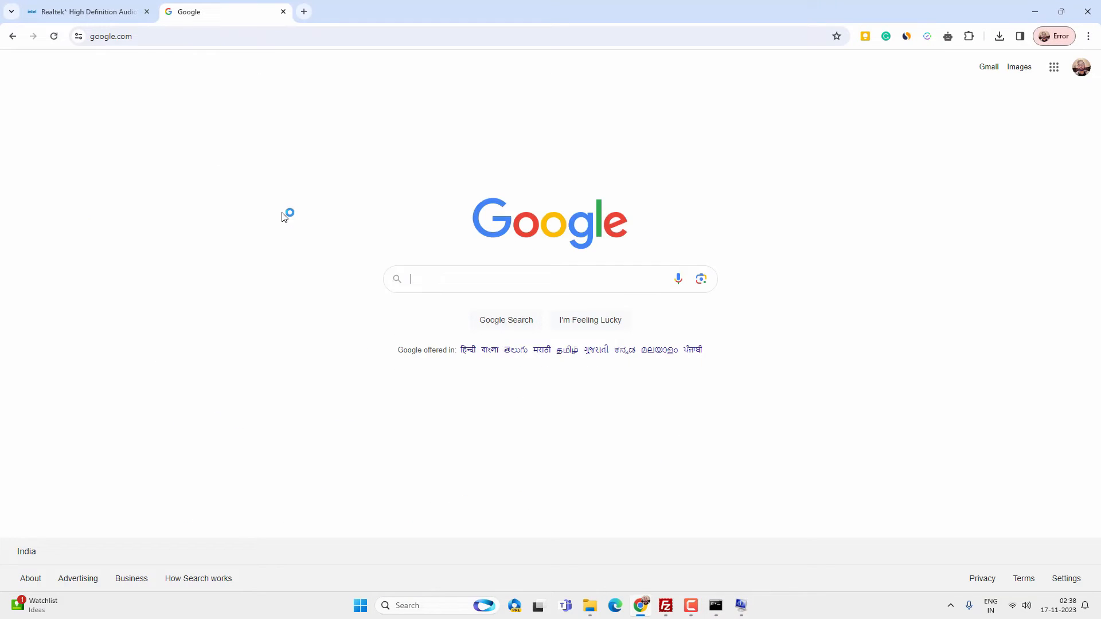
pyautogui.write('MPG B550 GAMING EDGE WIFI (MS-7C91)')
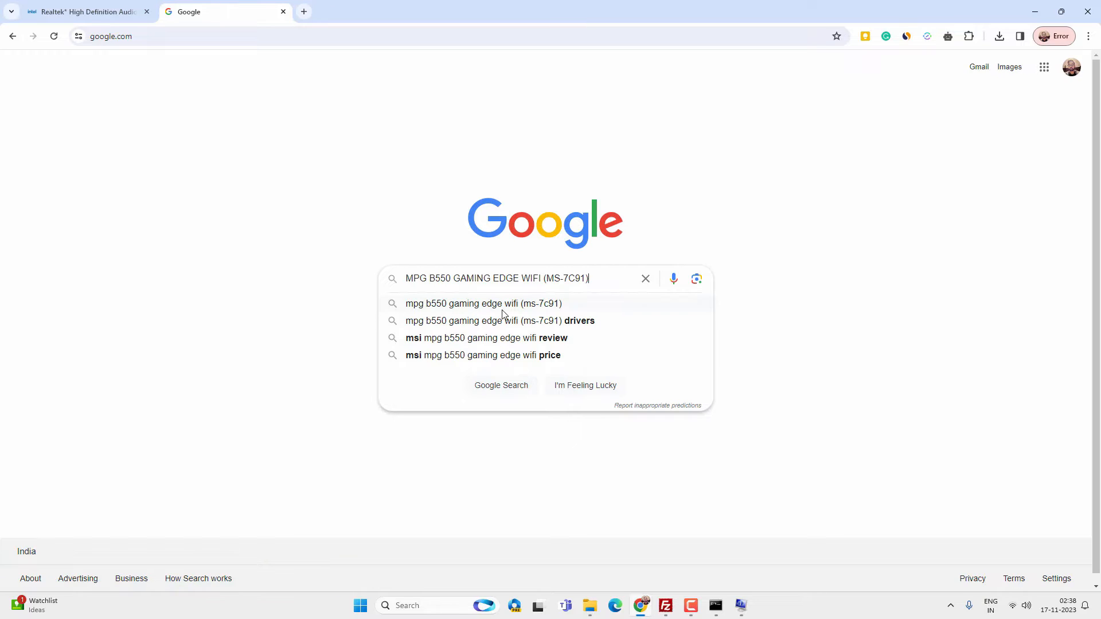
pyautogui.click(498, 320)
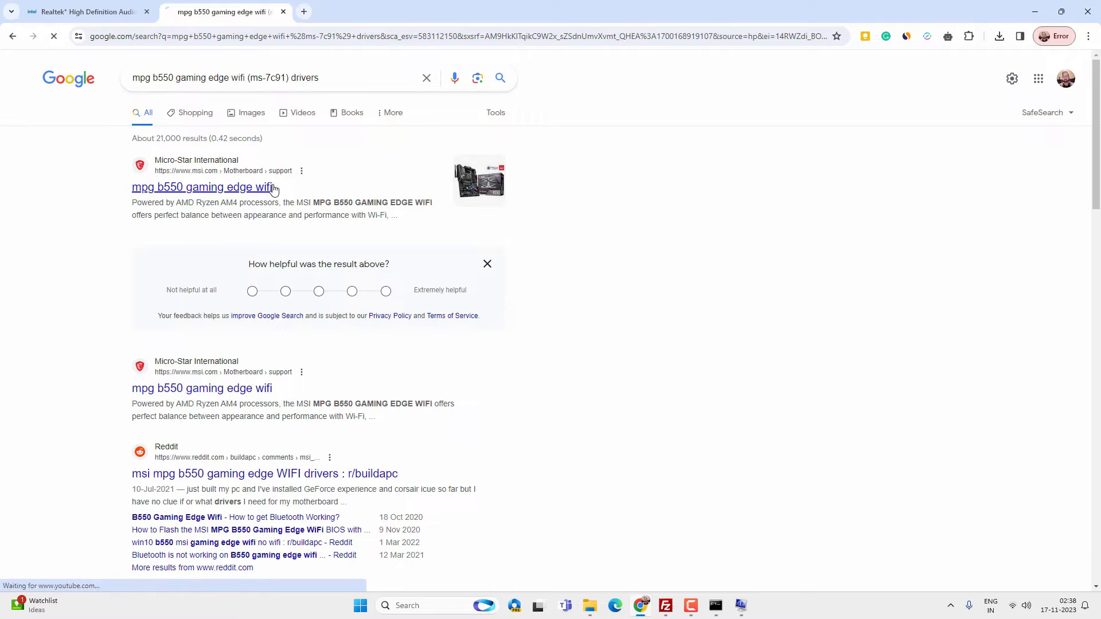
pyautogui.click(202, 187)
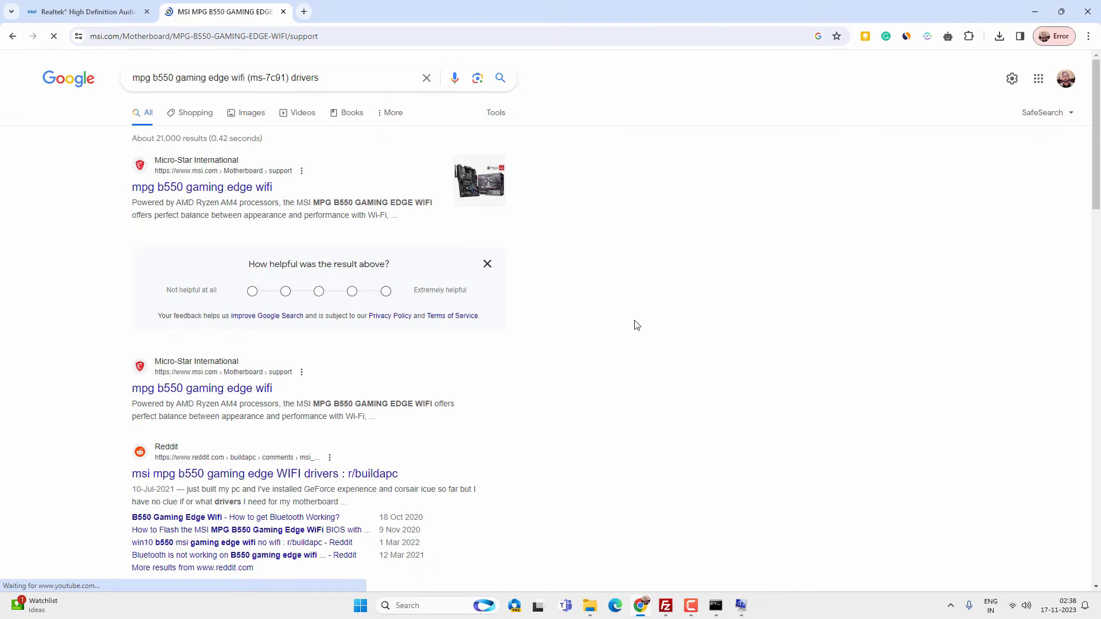
# Reach the board's driver downloads list and choose Win11 64 as the operating system.
pyautogui.click(202, 187)
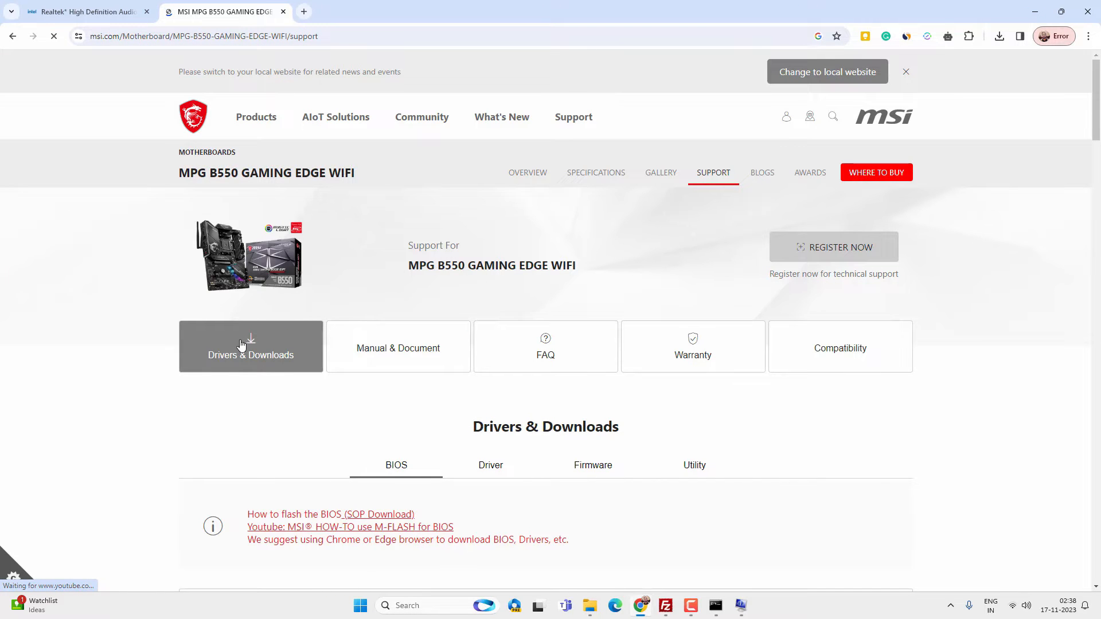
pyautogui.scroll(-3)
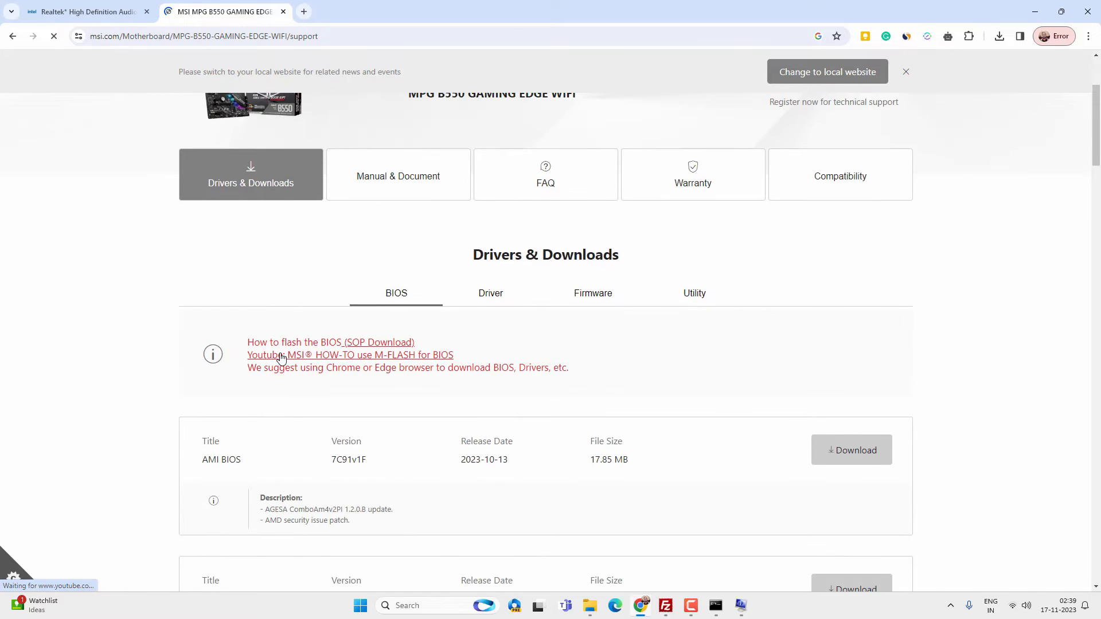
pyautogui.scroll(-3)
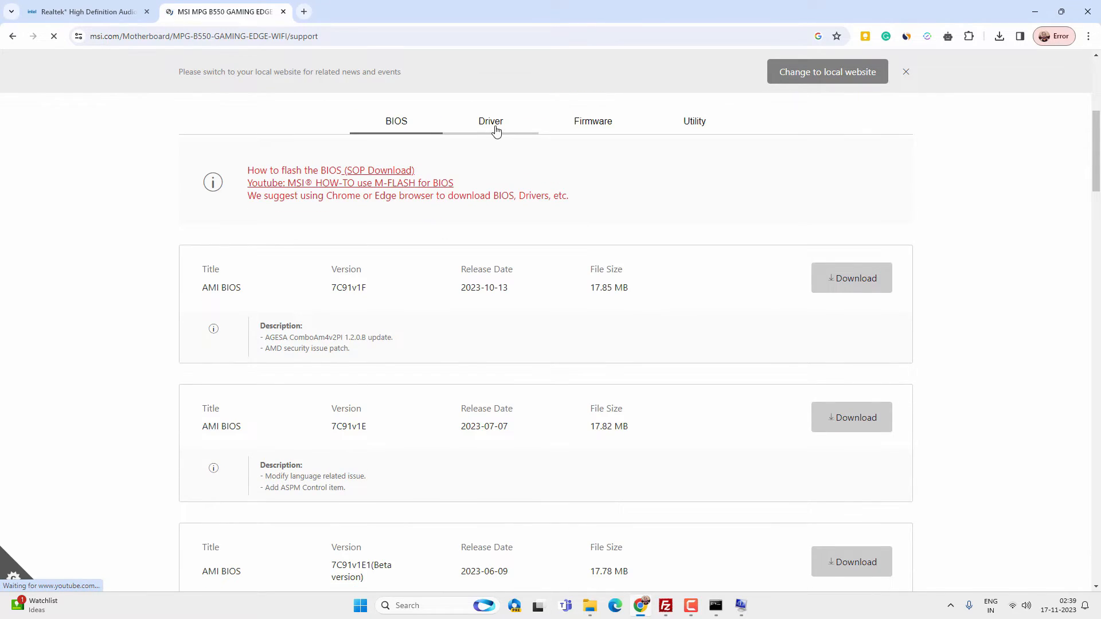
pyautogui.click(490, 120)
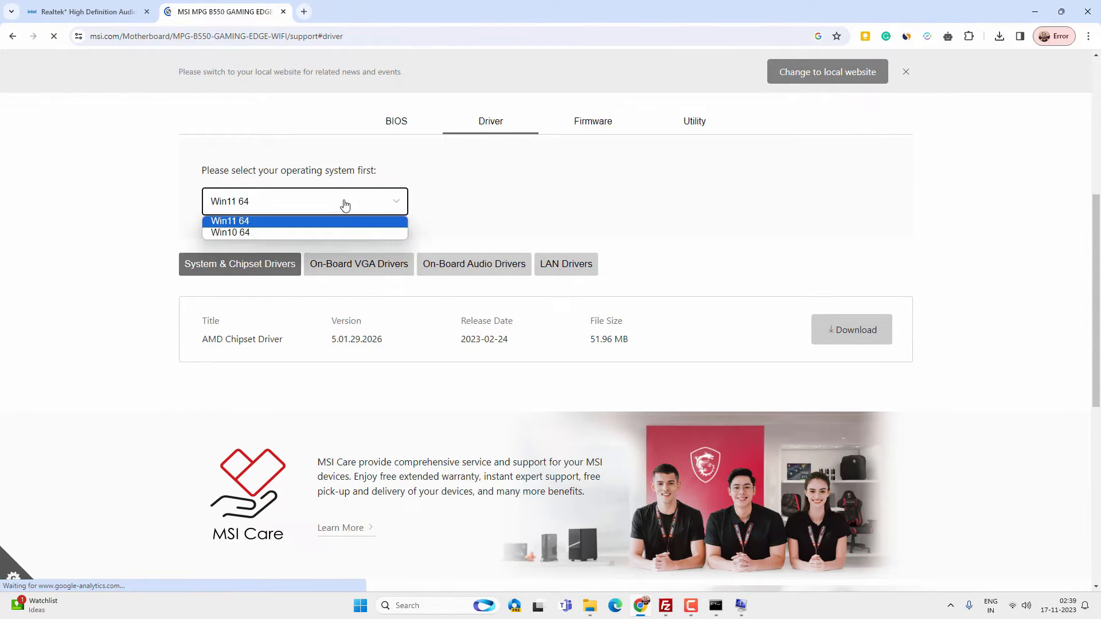
pyautogui.click(229, 222)
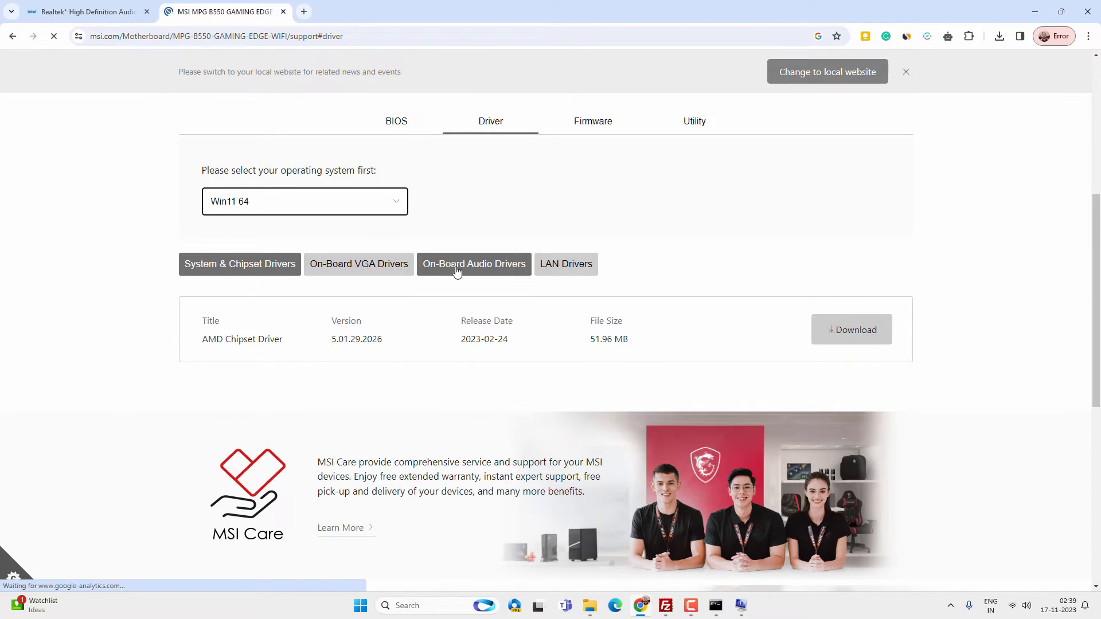
# Download the Realtek HD Universal Driver 6.0.9601.1 from the On-Board Audio Drivers.
pyautogui.click(473, 264)
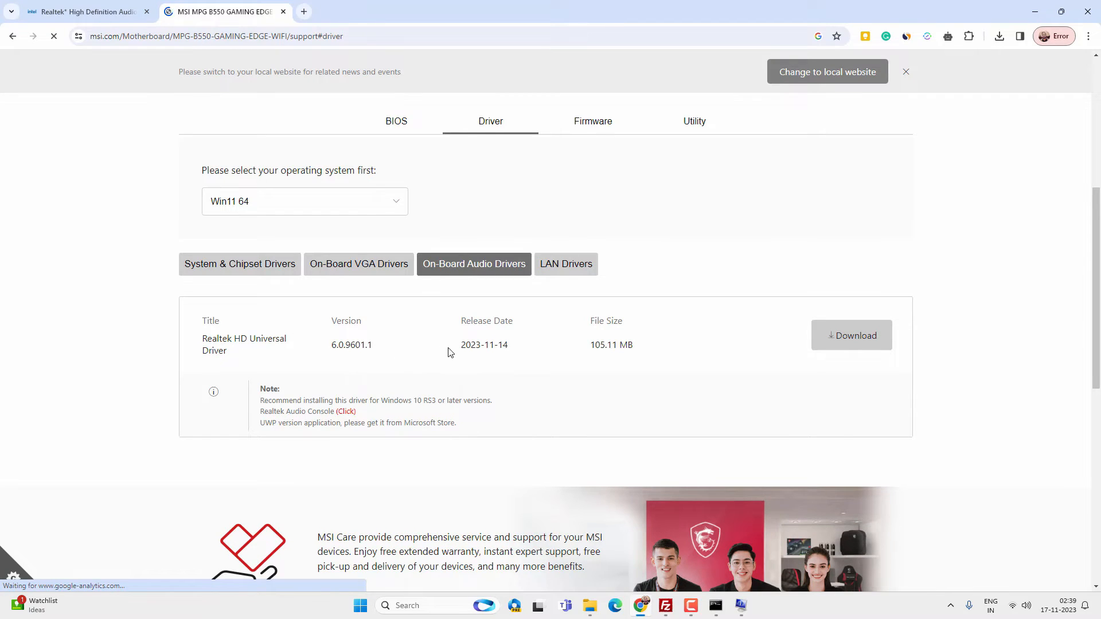
pyautogui.moveTo(533, 353)
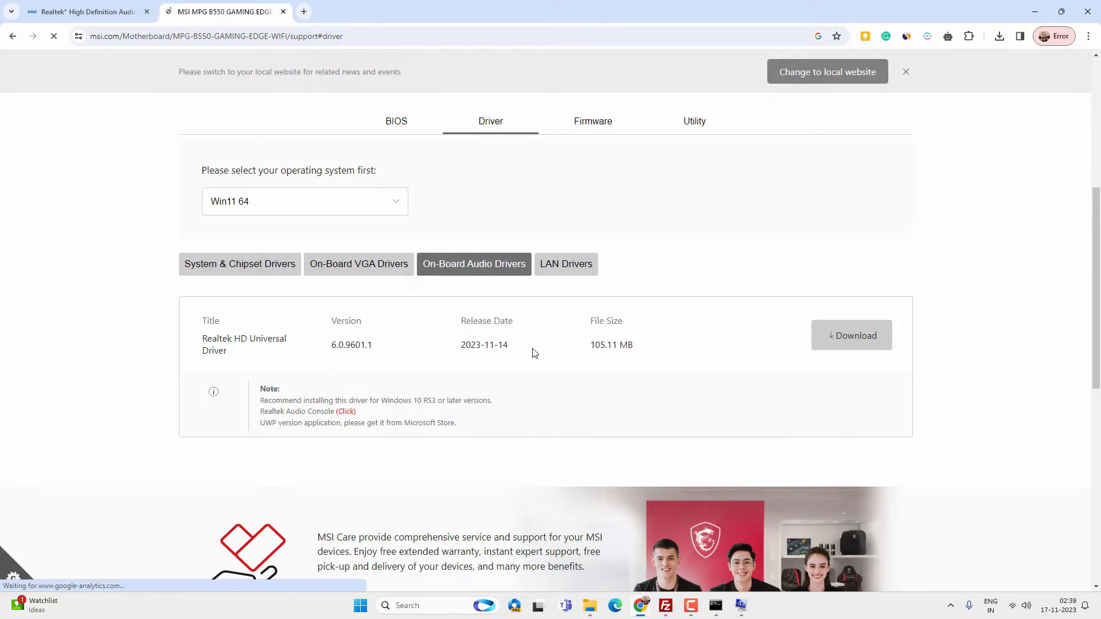
pyautogui.click(851, 335)
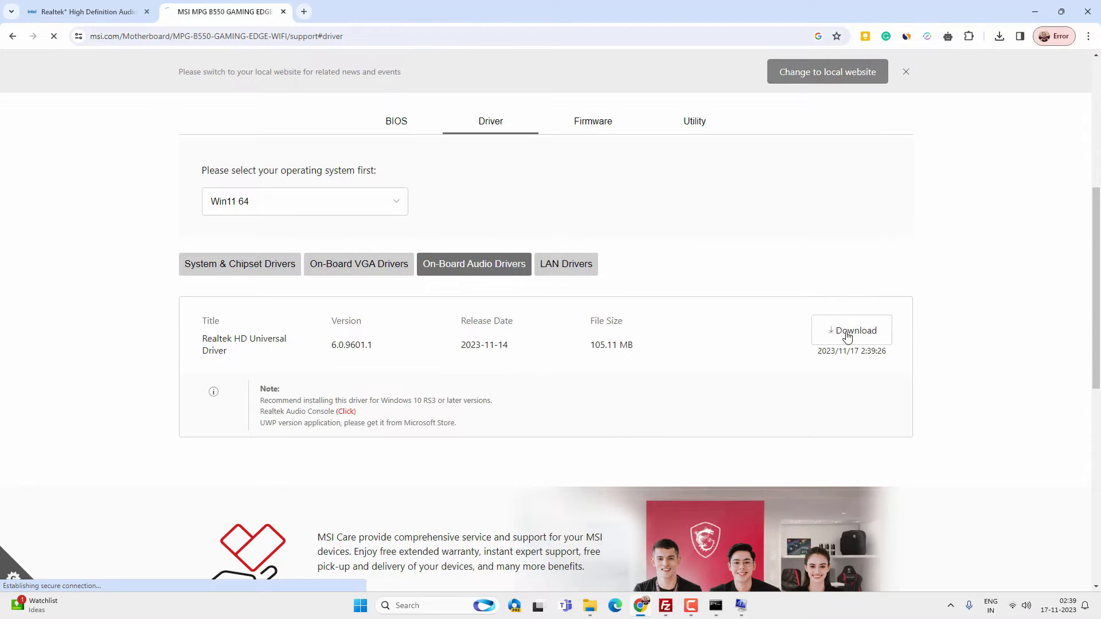
pyautogui.click(850, 331)
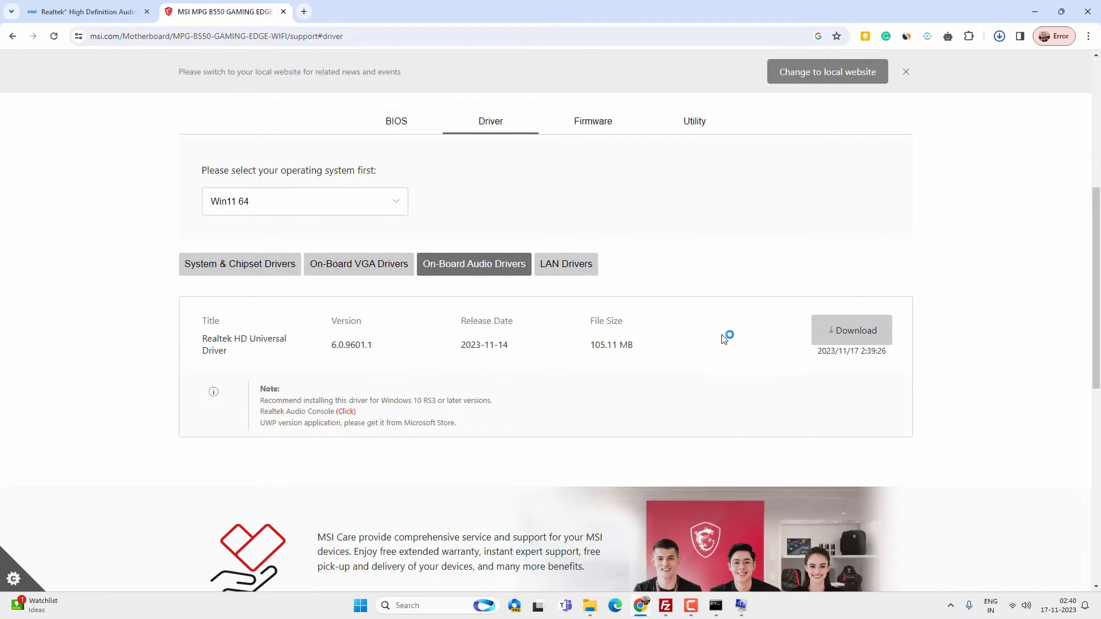
pyautogui.click(998, 36)
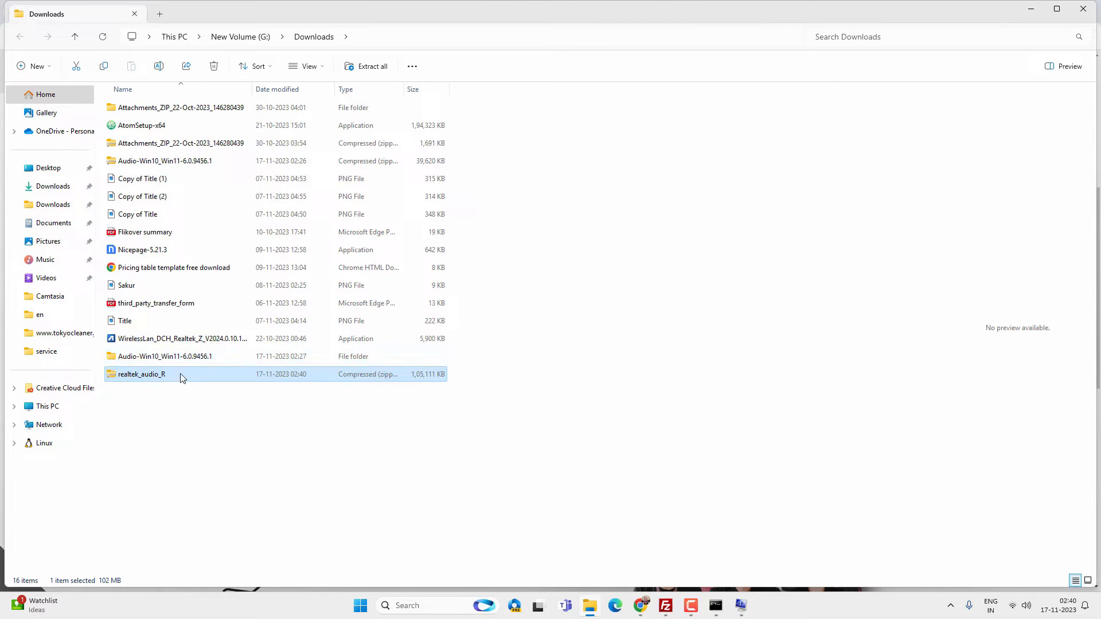
# Extract the realtek_audio_R zip into the suggested folder in Downloads.
pyautogui.rightClick(140, 374)
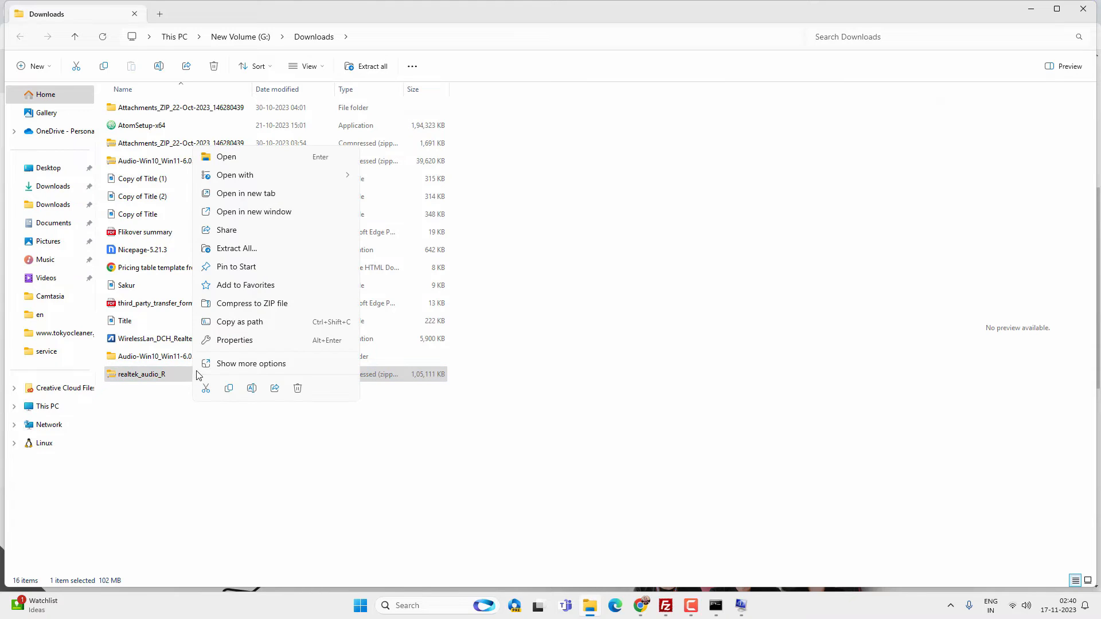
pyautogui.click(236, 248)
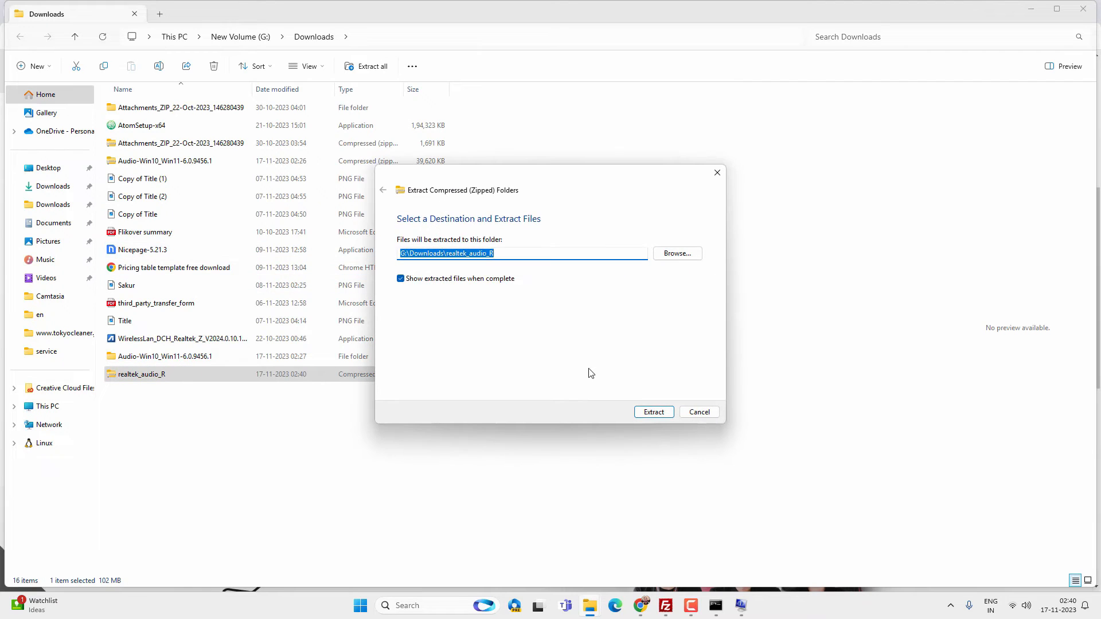
pyautogui.click(652, 412)
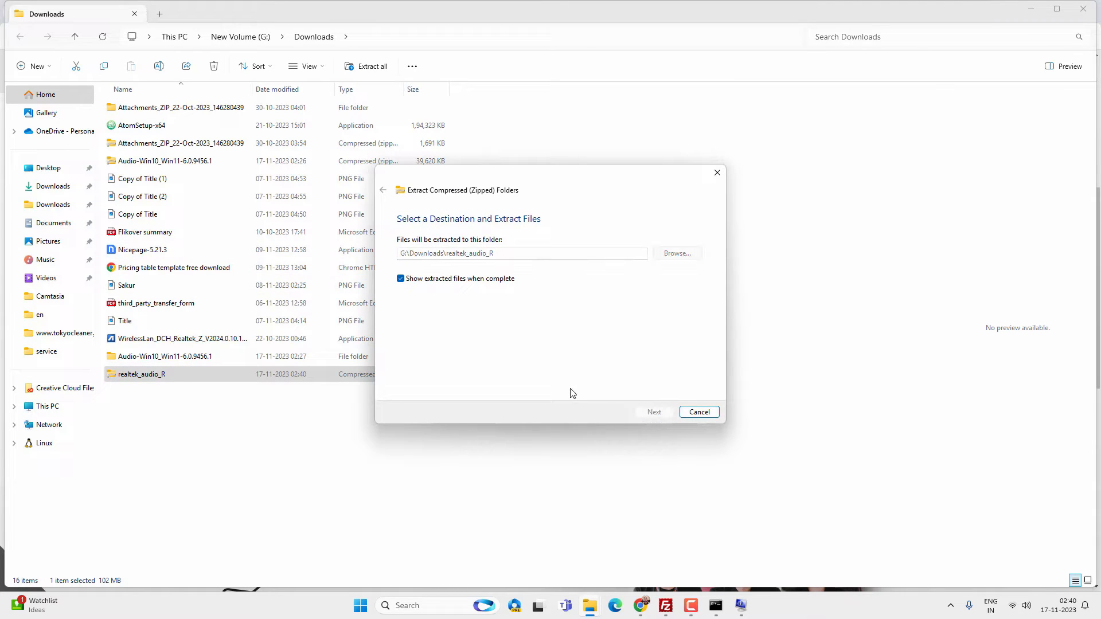
pyautogui.click(652, 411)
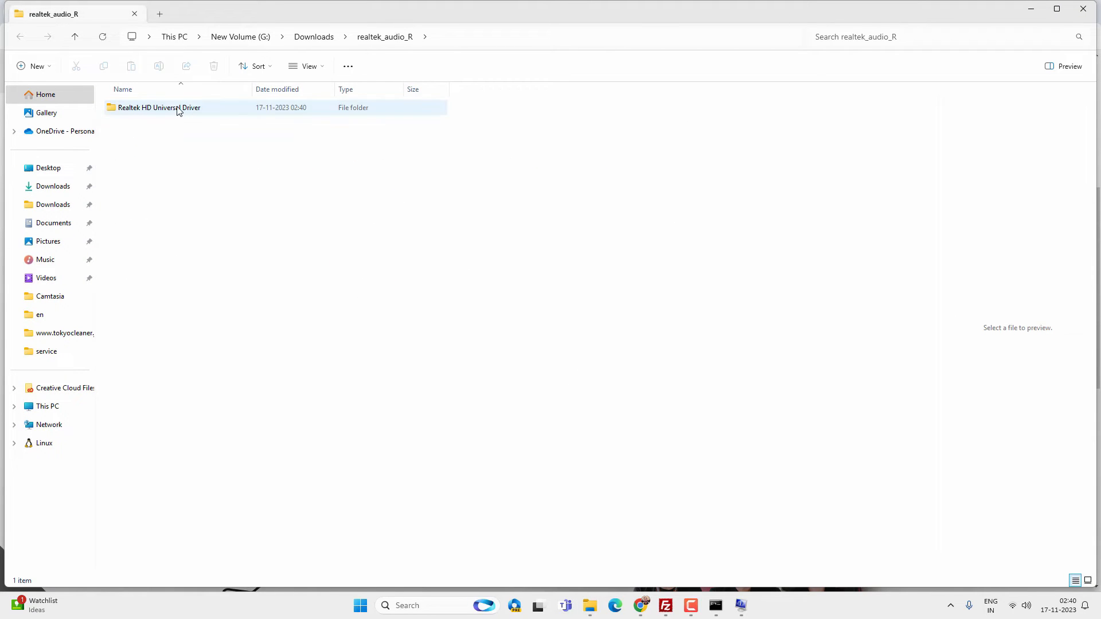
# Enter the Realtek HD Universal Driver folder and select the setup application.
pyautogui.doubleClick(158, 108)
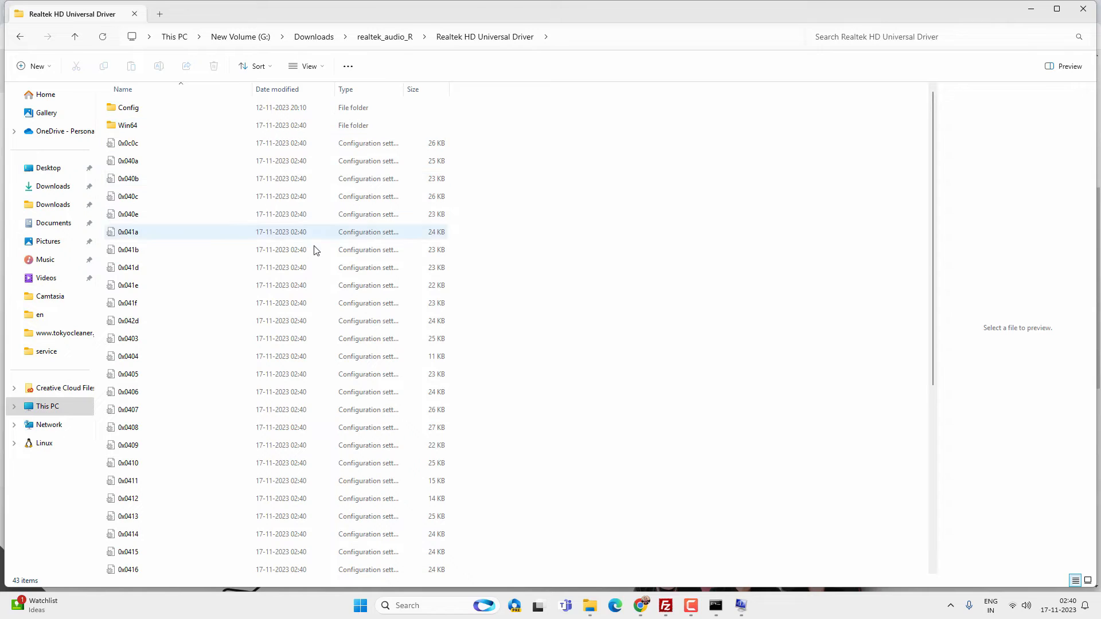
pyautogui.scroll(-3)
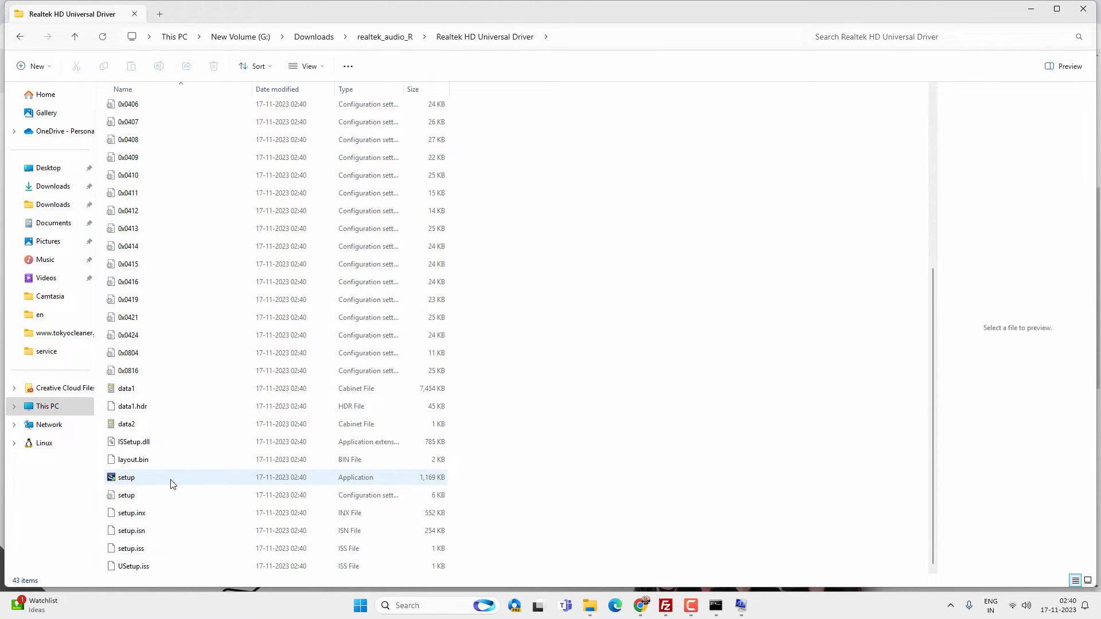
pyautogui.click(126, 477)
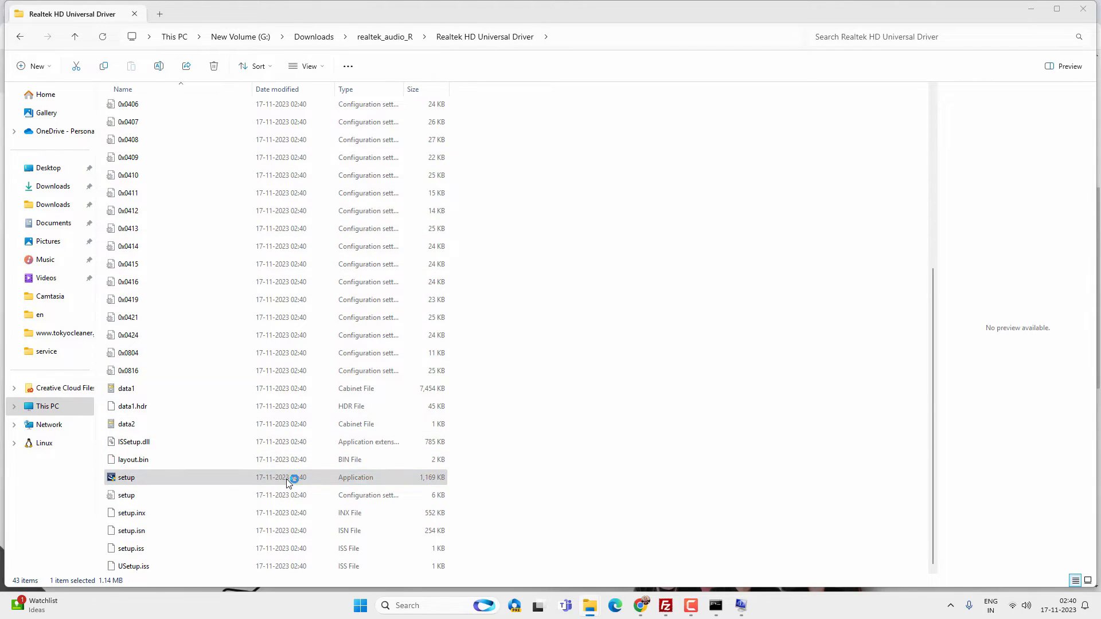
# Install Realtek Audio Driver 6.0.9601.1 through the InstallShield wizard and finish it.
pyautogui.doubleClick(127, 477)
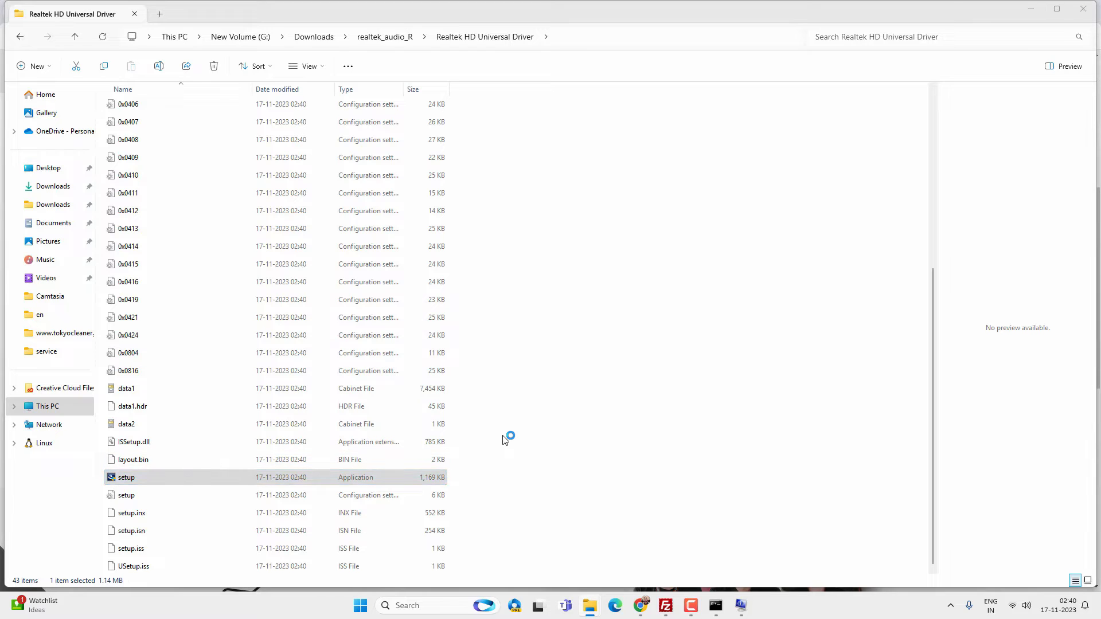
pyautogui.doubleClick(126, 477)
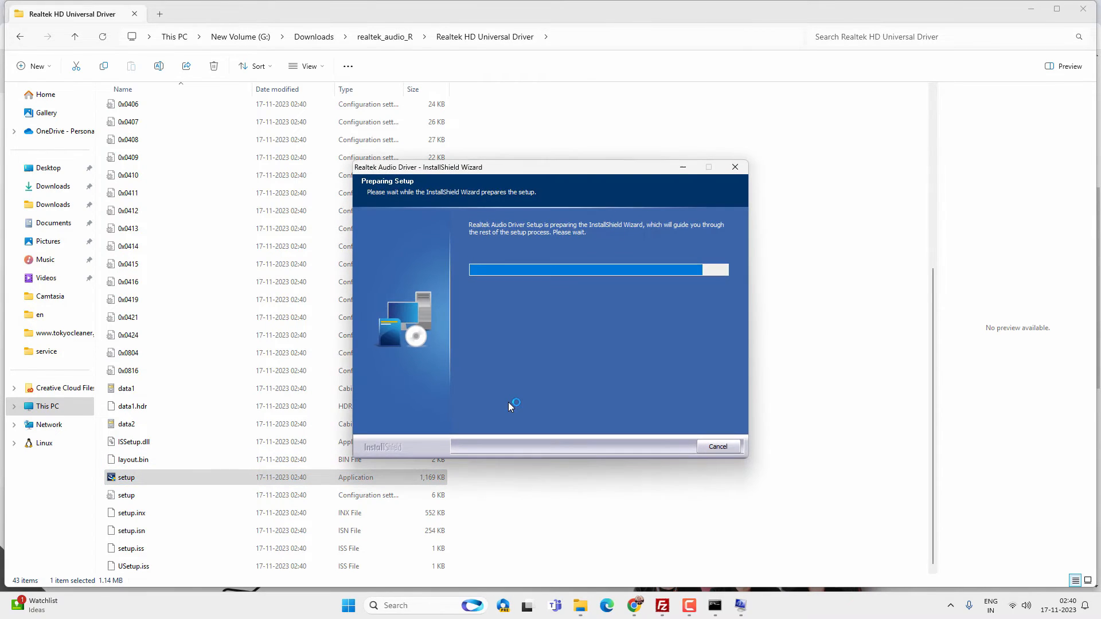
pyautogui.moveTo(540, 396)
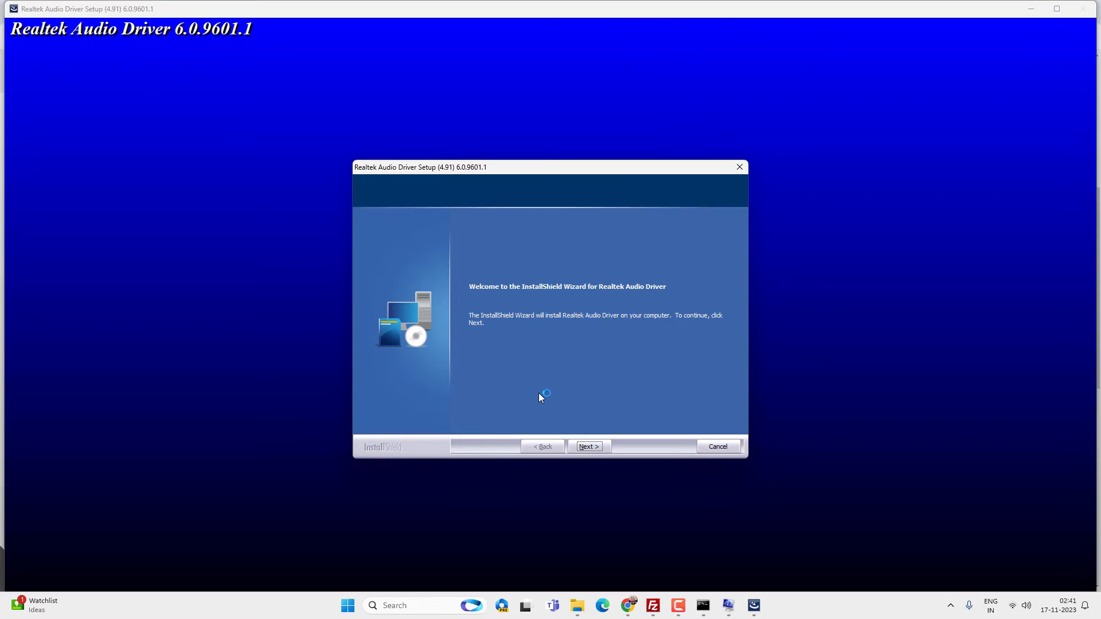
pyautogui.click(587, 446)
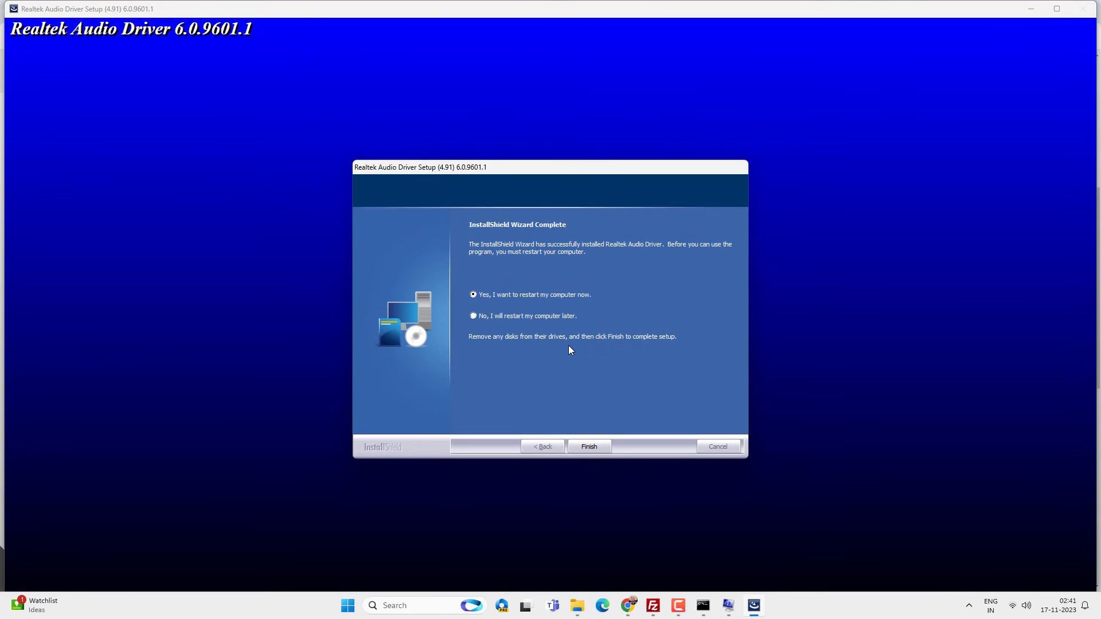
pyautogui.moveTo(588, 283)
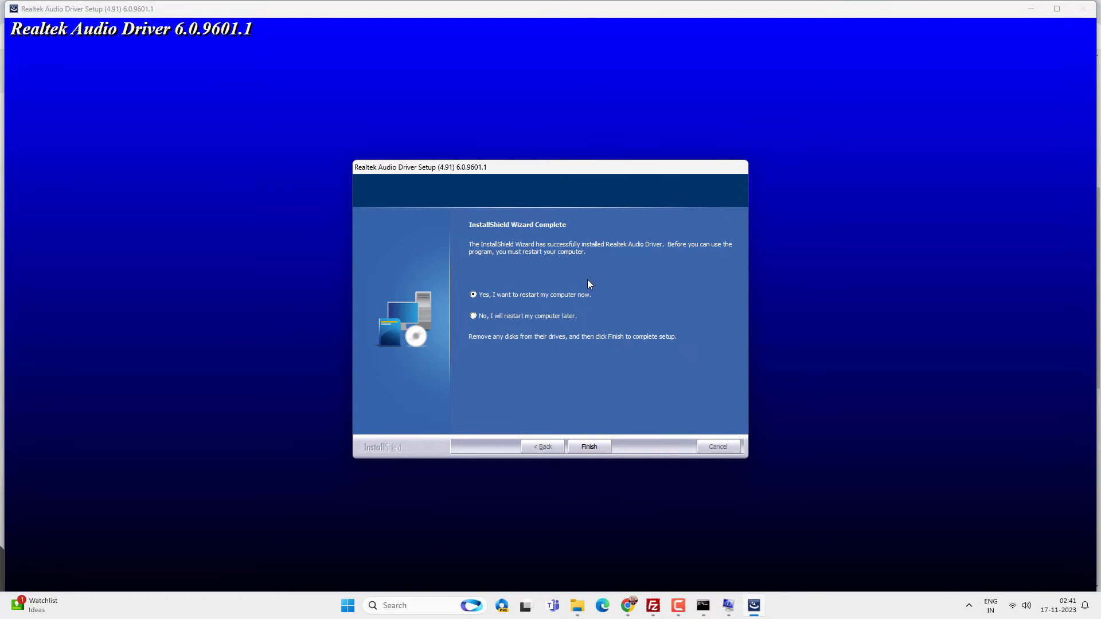
pyautogui.click(587, 446)
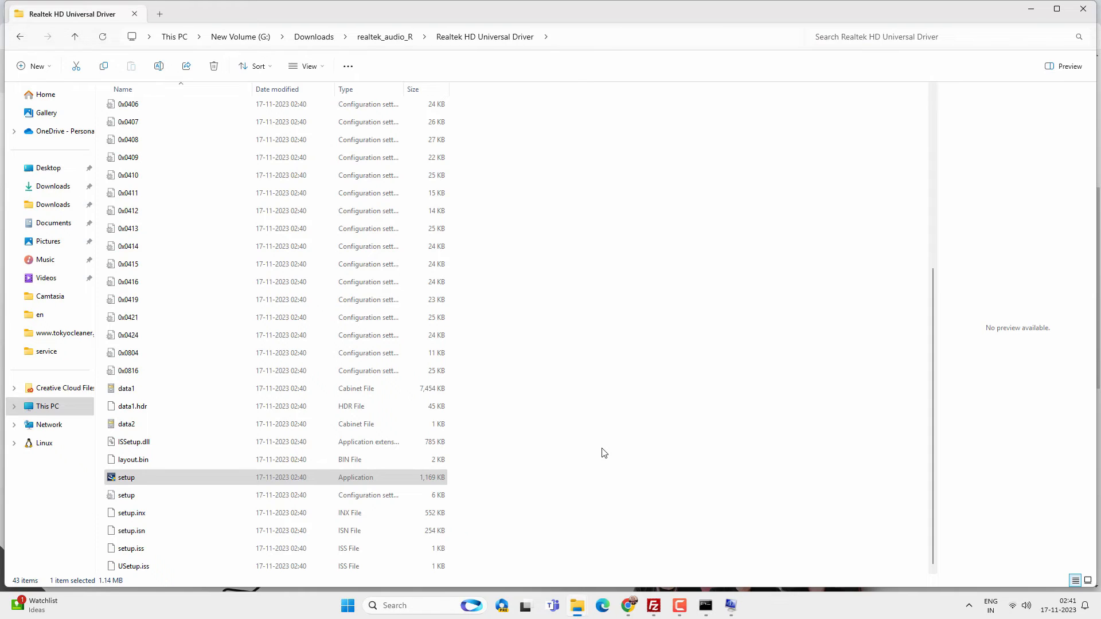
# Check Realtek(R) Audio's Driver properties show Realtek version 6.0.9601.1 dated 07-11-2023, then close them.
pyautogui.click(424, 605)
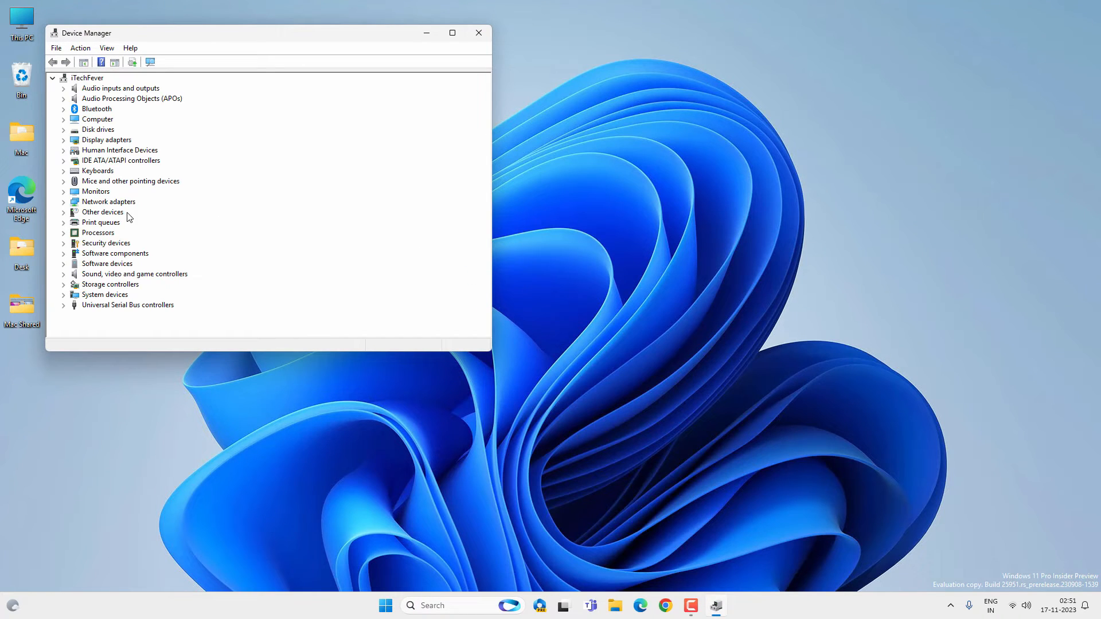
pyautogui.moveTo(61, 280)
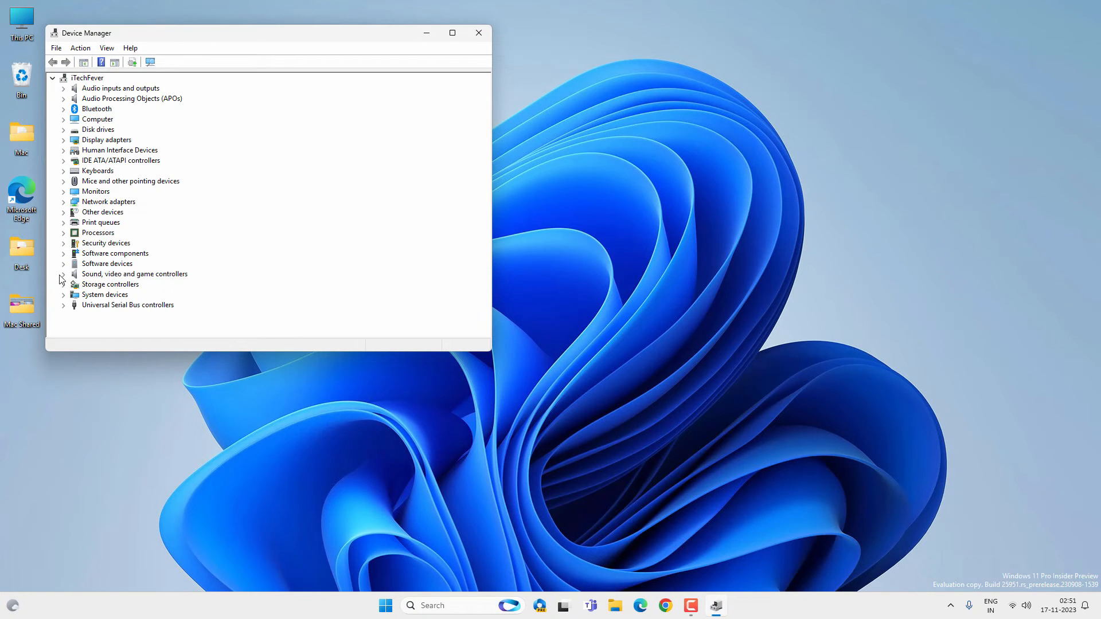
pyautogui.click(63, 274)
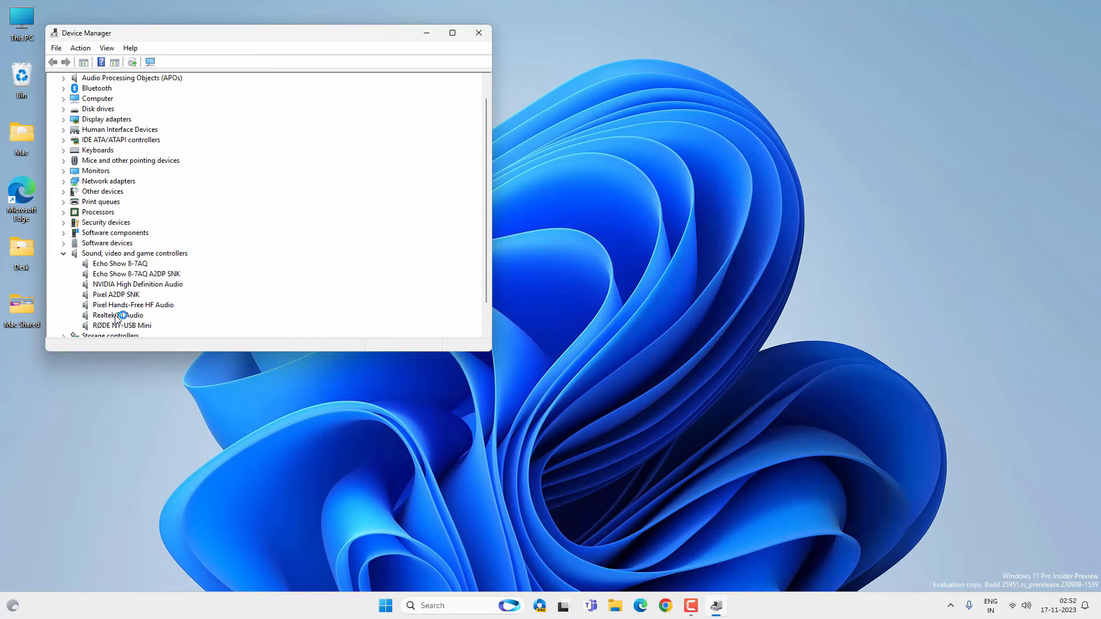
pyautogui.click(118, 314)
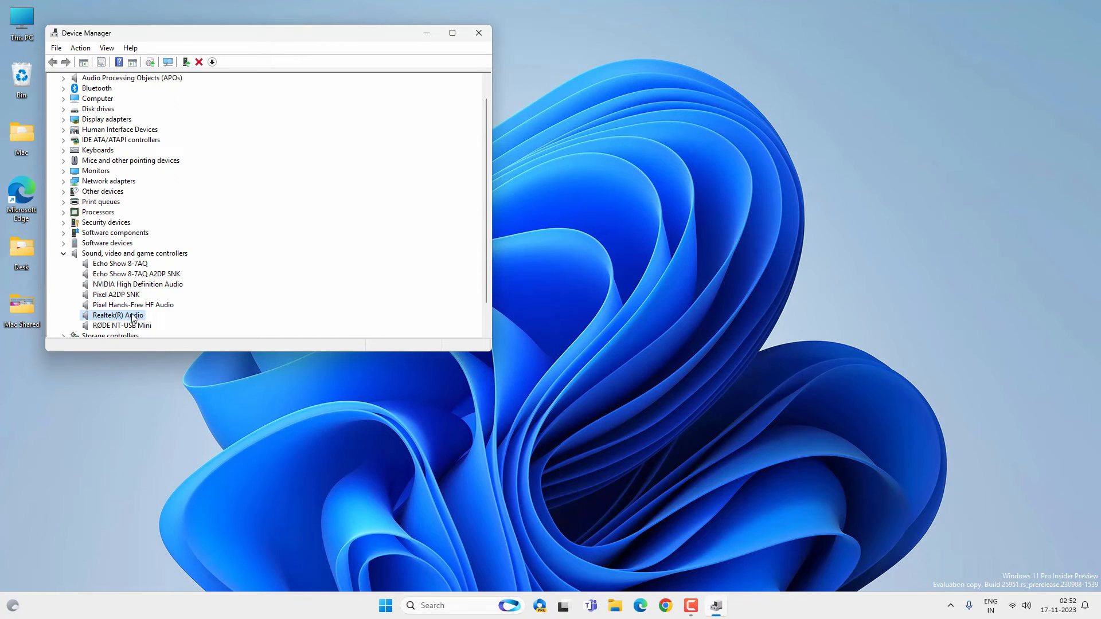
pyautogui.rightClick(117, 315)
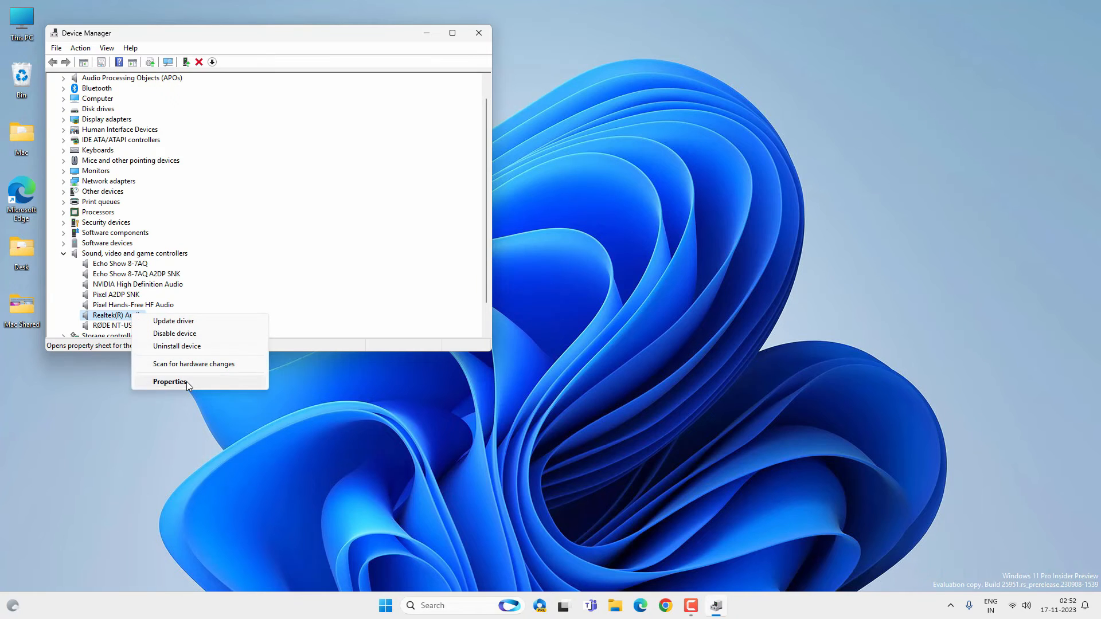
pyautogui.click(168, 381)
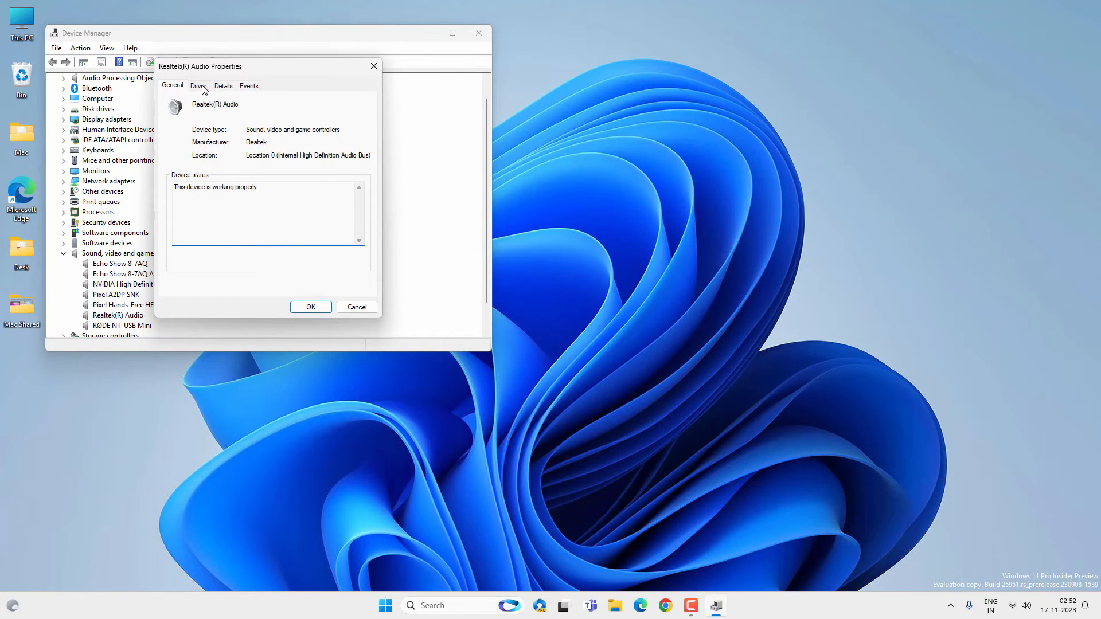
pyautogui.click(198, 85)
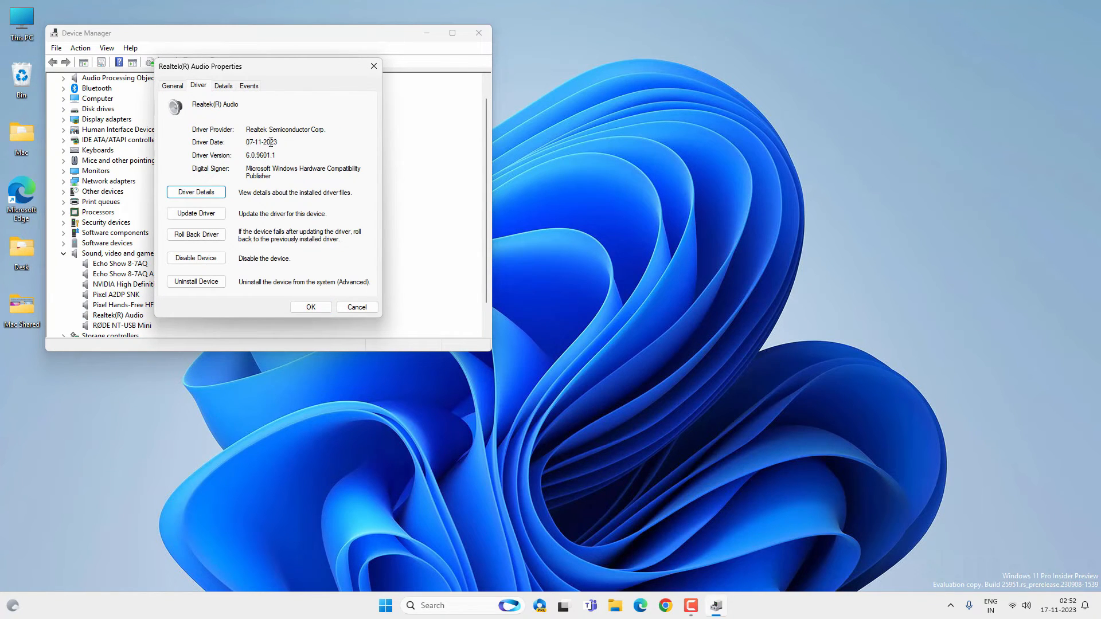
pyautogui.moveTo(298, 142)
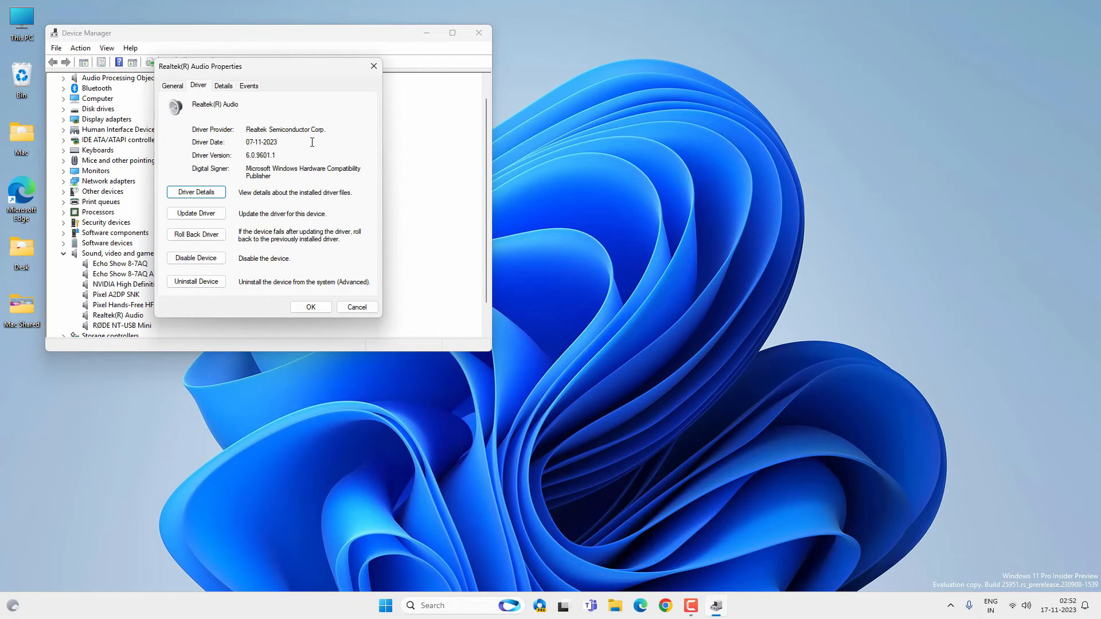
pyautogui.click(310, 308)
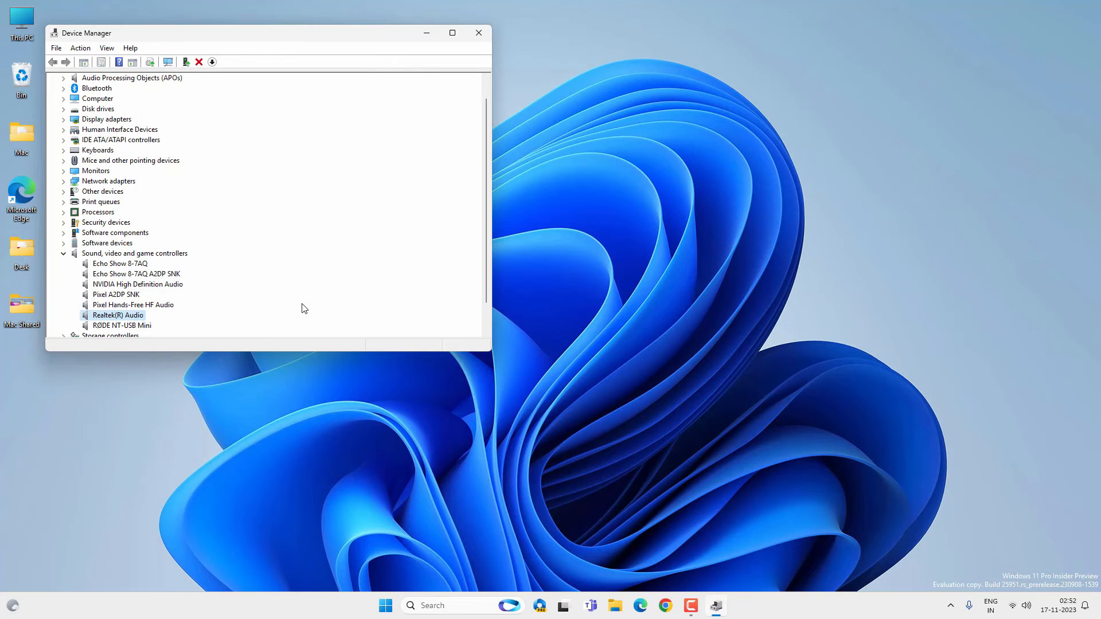
pyautogui.moveTo(492, 36)
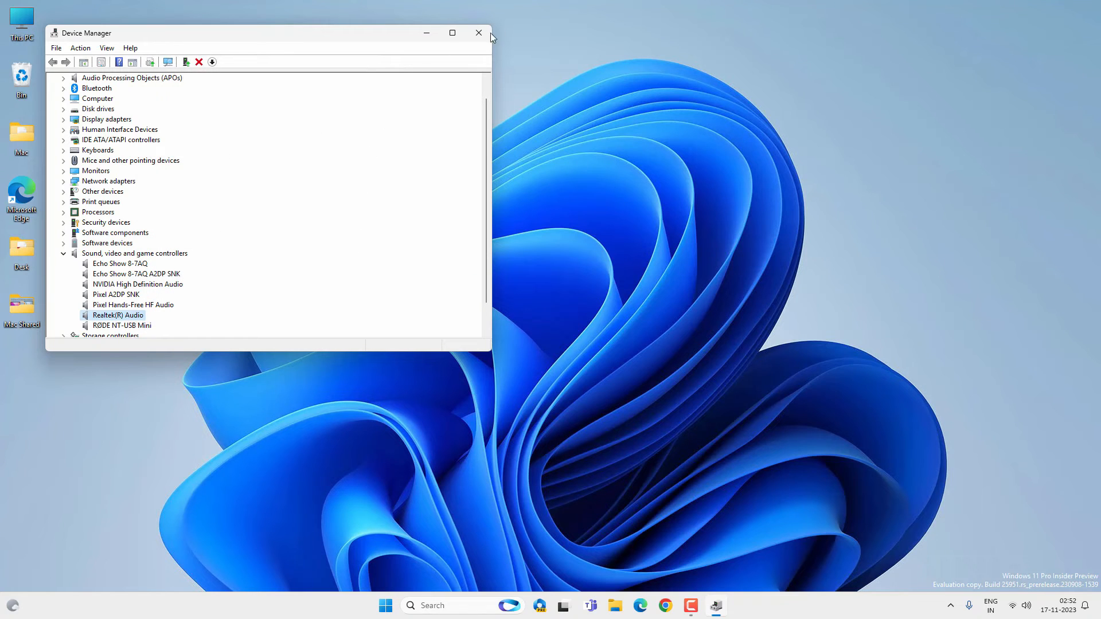
# Close Device Manager, bring up Control Panel, and search for 'realtek Audio Console'.
pyautogui.click(479, 33)
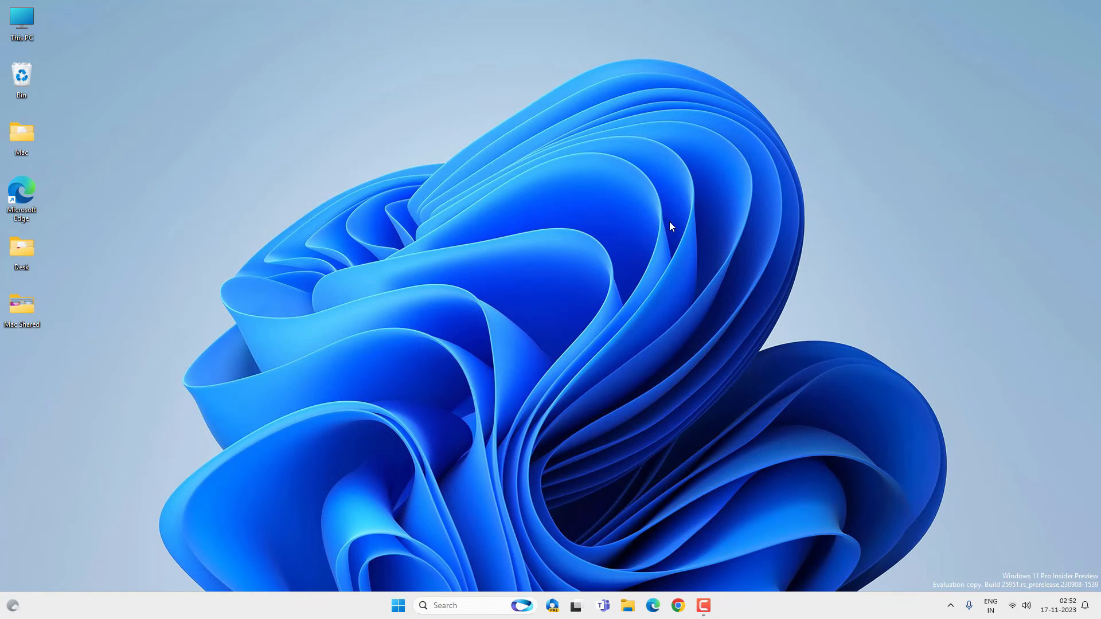
pyautogui.click(463, 605)
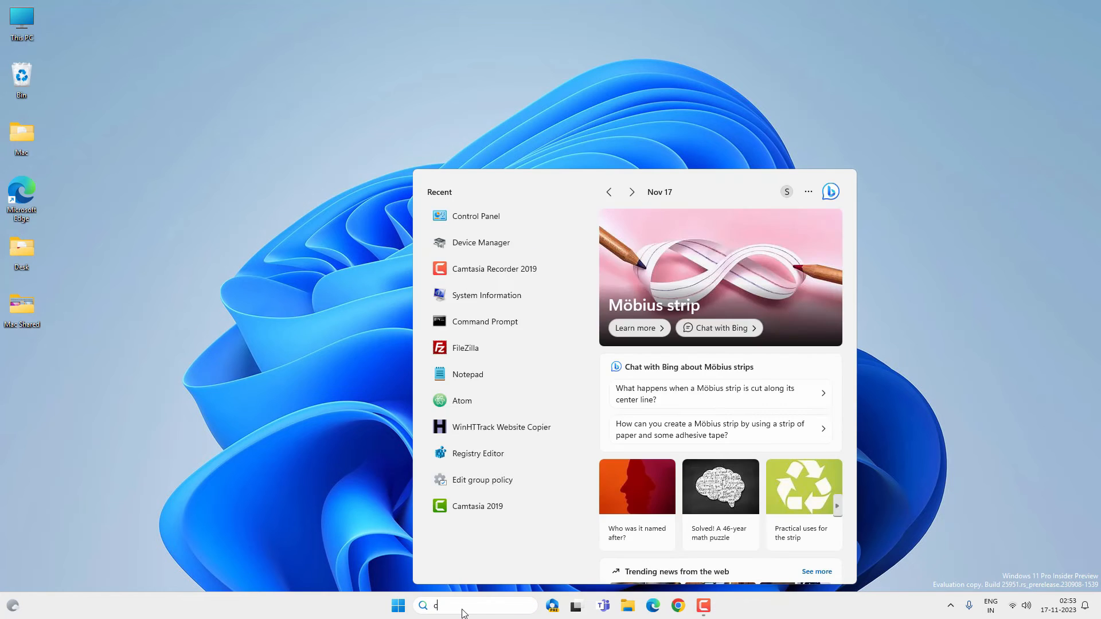
pyautogui.click(475, 215)
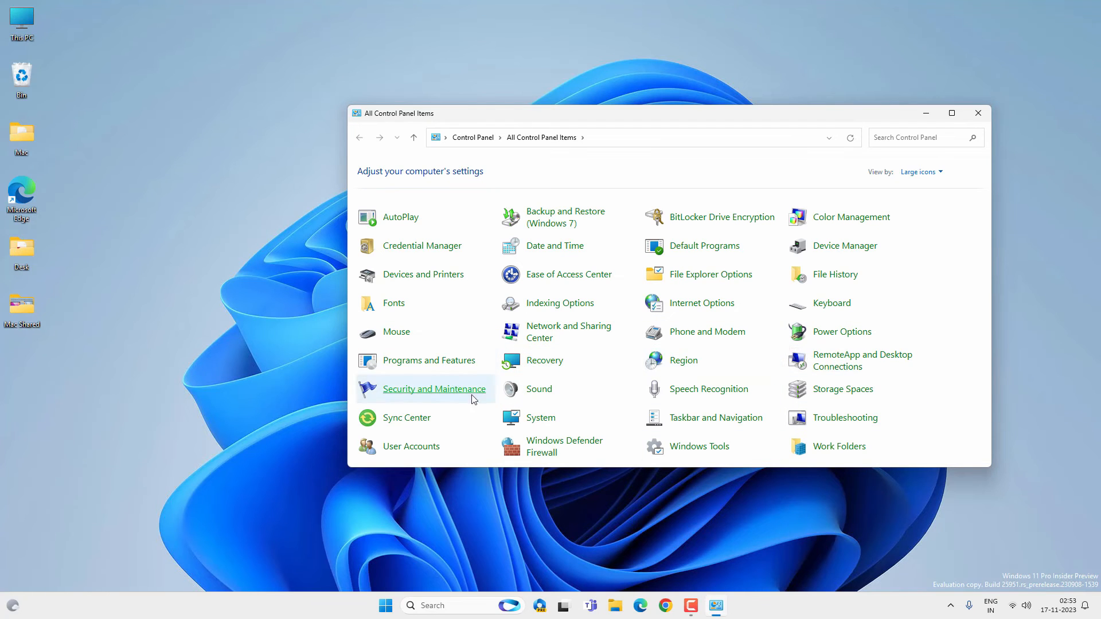
pyautogui.moveTo(444, 606)
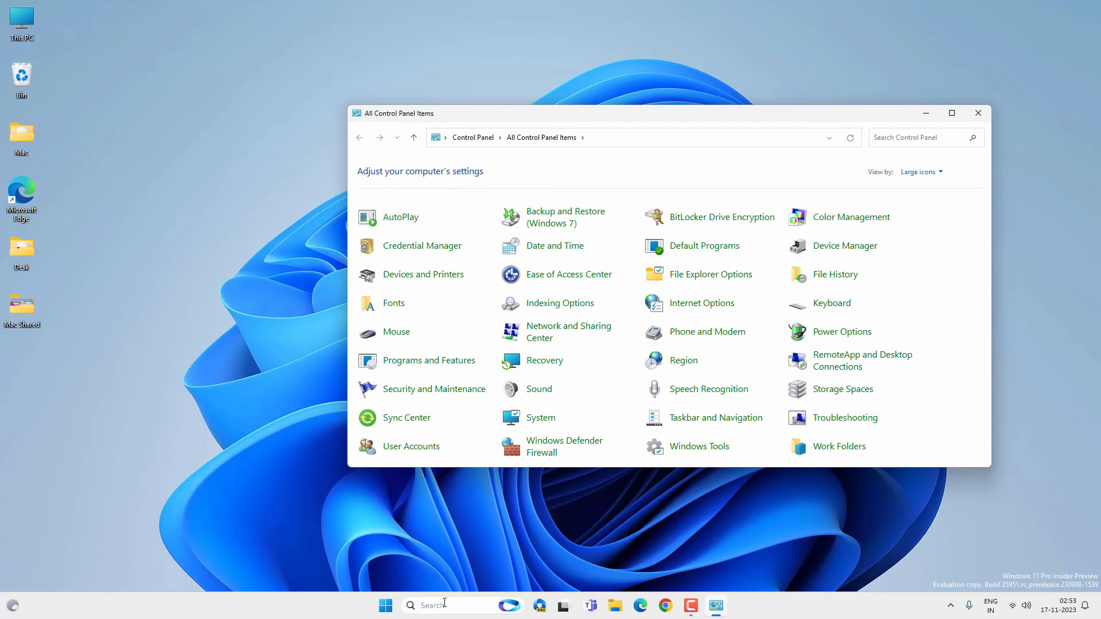
pyautogui.write('realtek Audio Console')
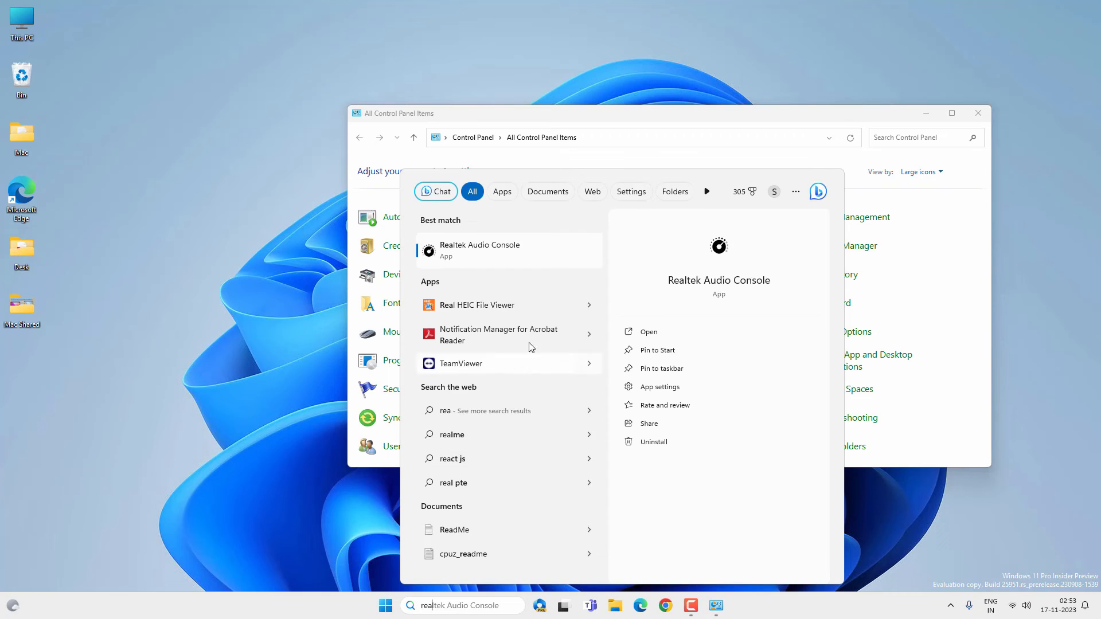
pyautogui.moveTo(493, 245)
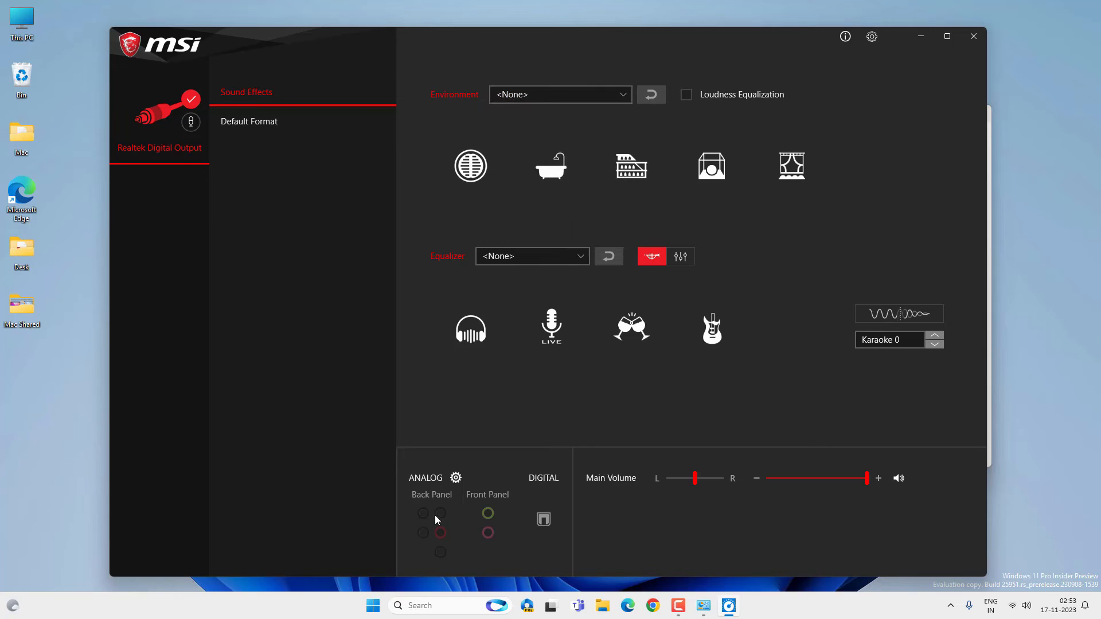
pyautogui.moveTo(515, 461)
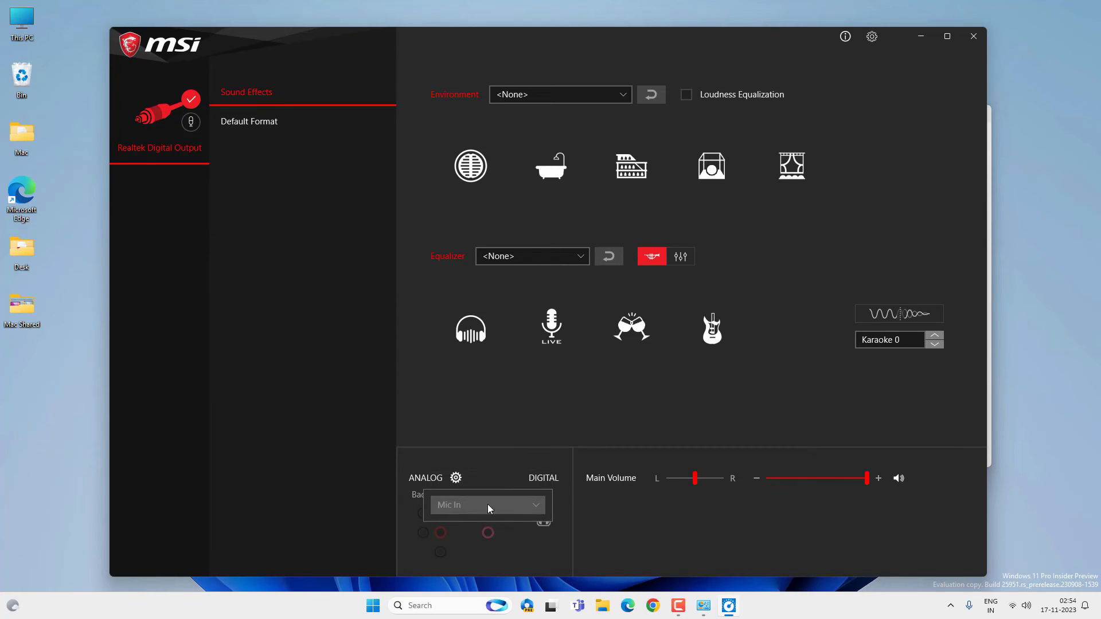
# Keep the green front-panel jack assigned to Headphone.
pyautogui.click(487, 504)
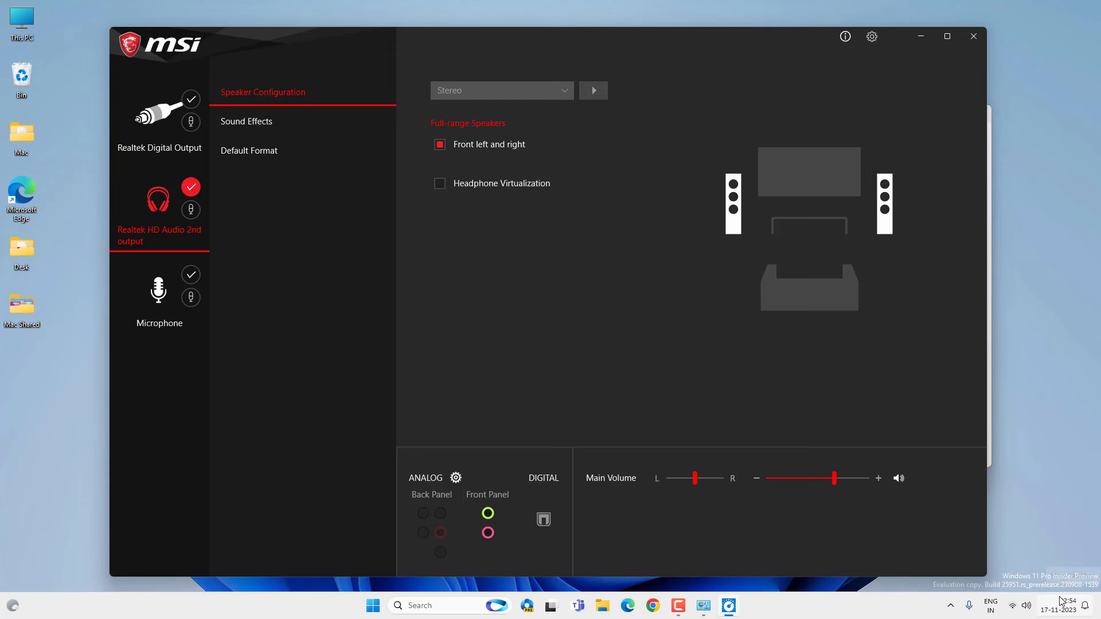
pyautogui.moveTo(573, 302)
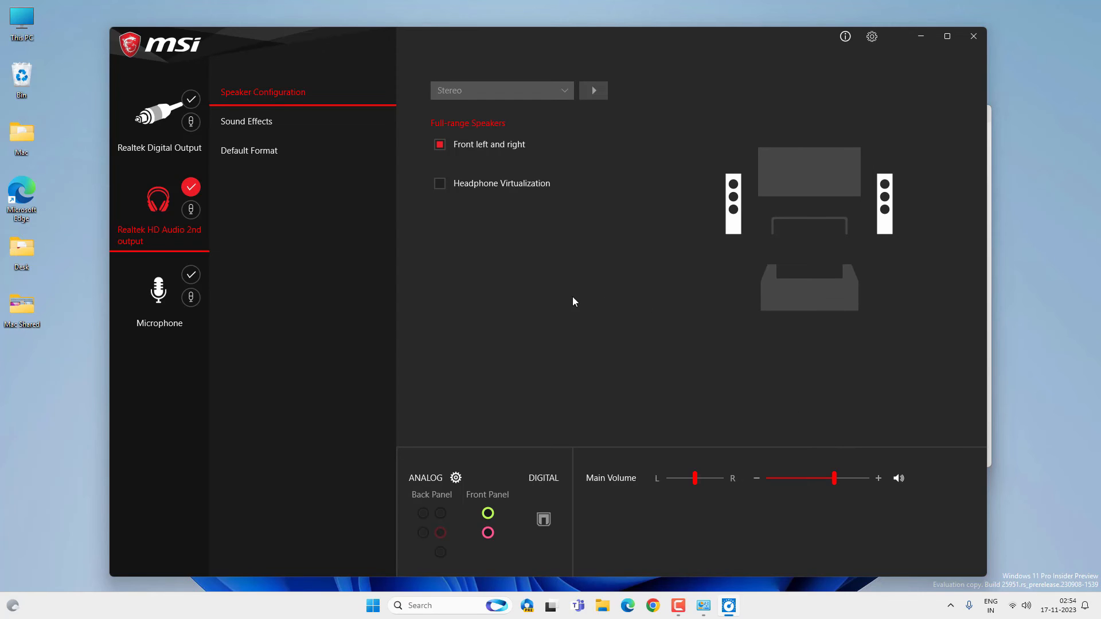
pyautogui.moveTo(489, 514)
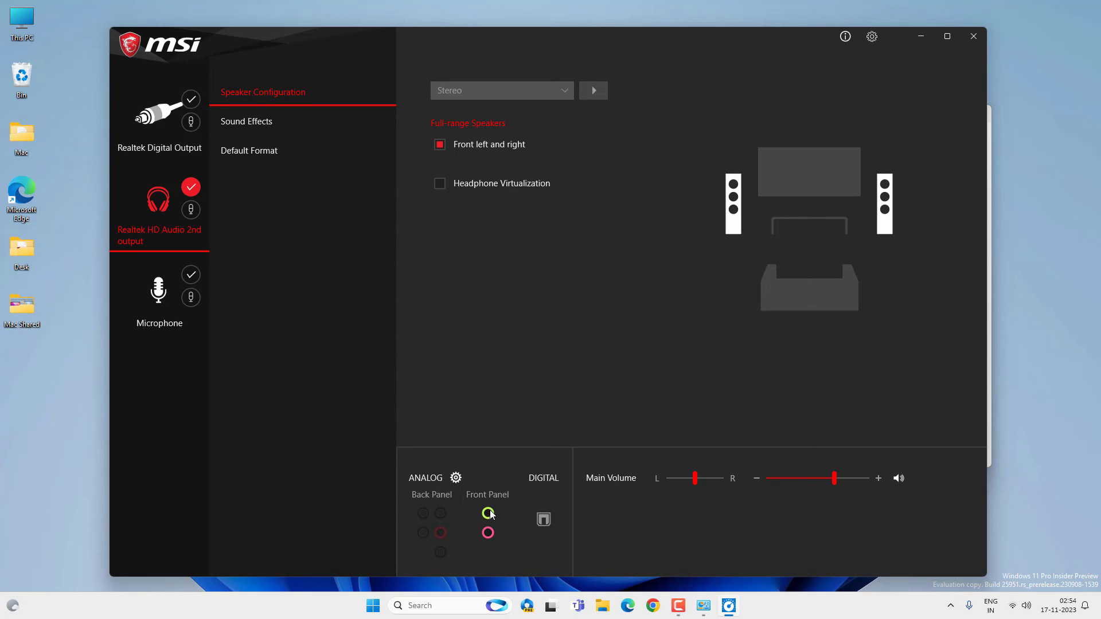
pyautogui.click(488, 514)
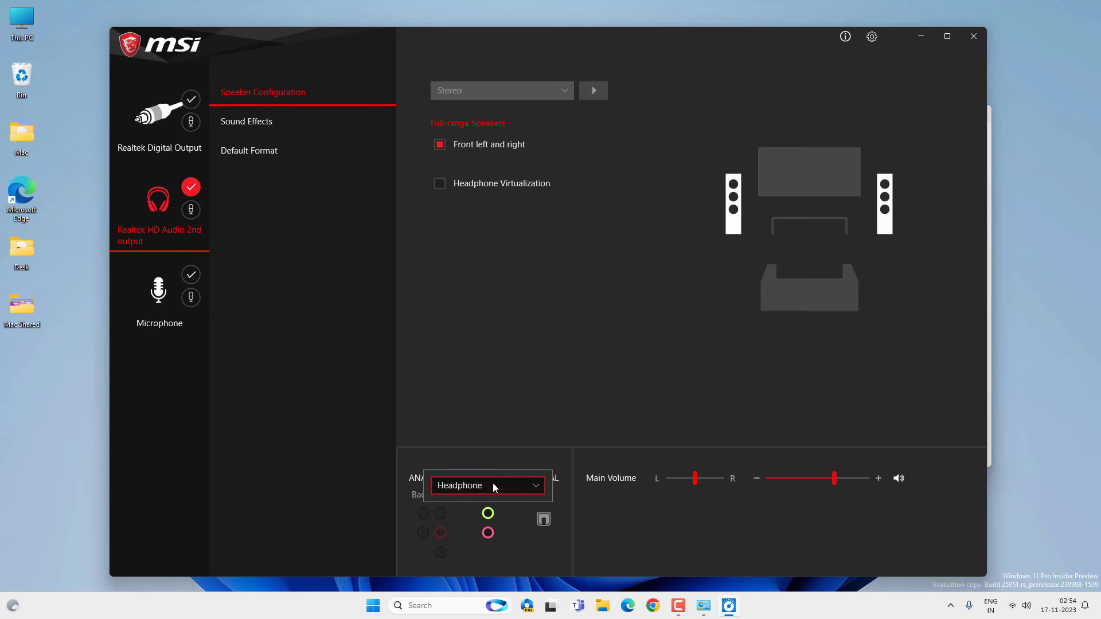
pyautogui.click(487, 485)
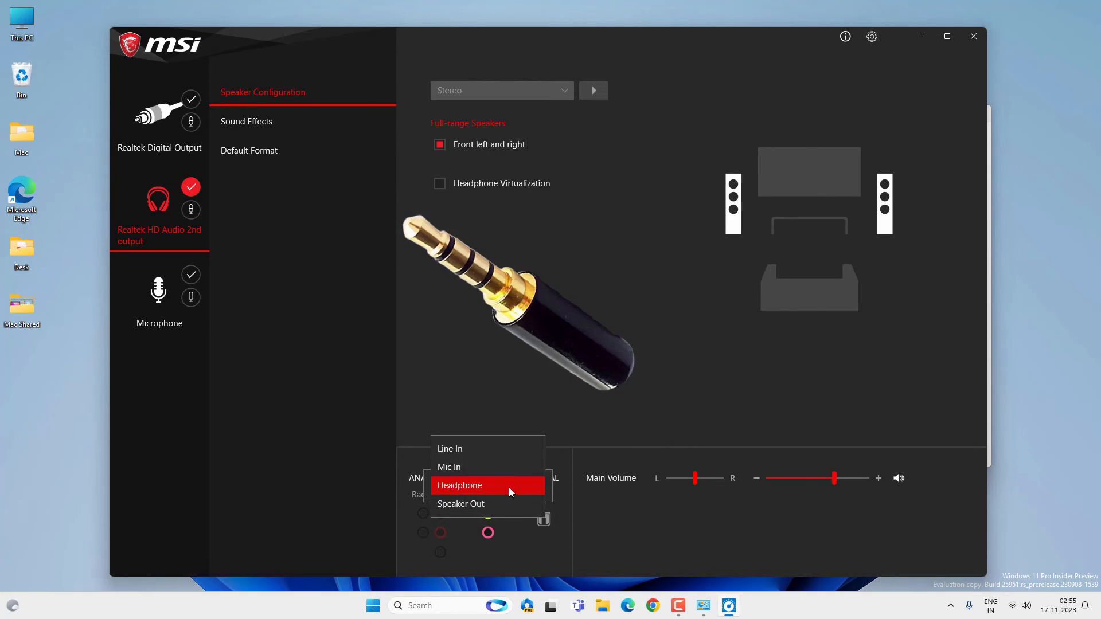
pyautogui.moveTo(480, 471)
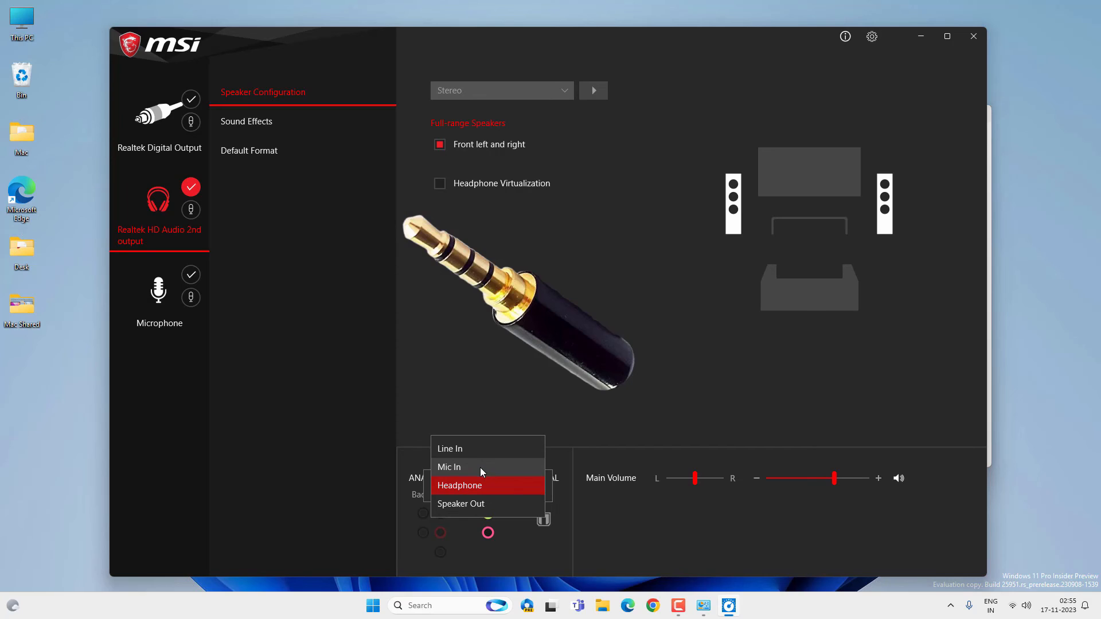
pyautogui.moveTo(480, 477)
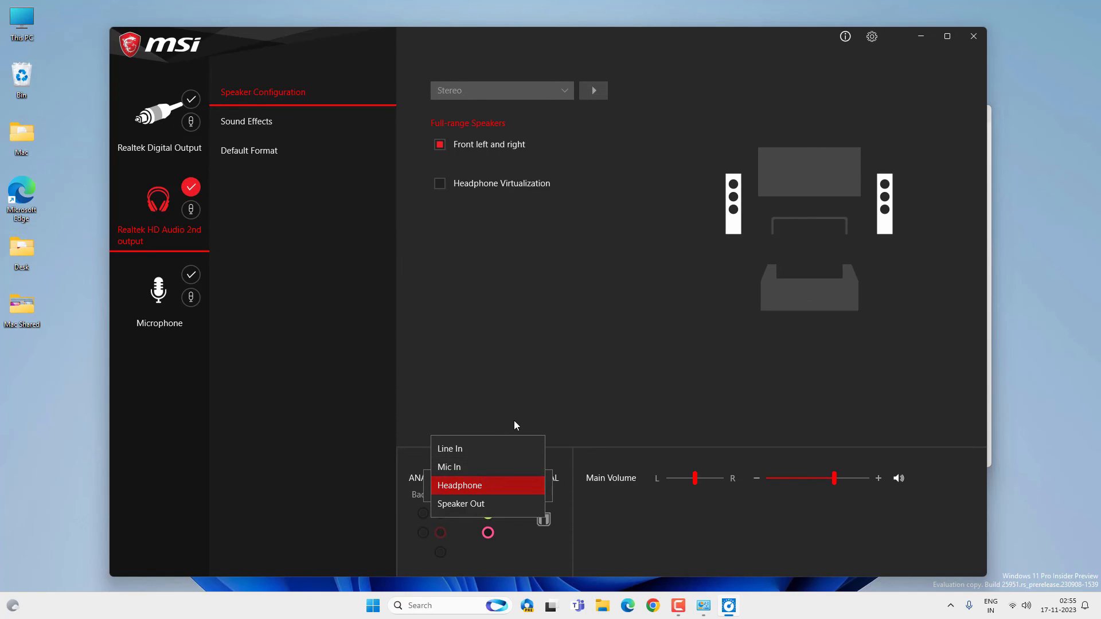
pyautogui.click(459, 485)
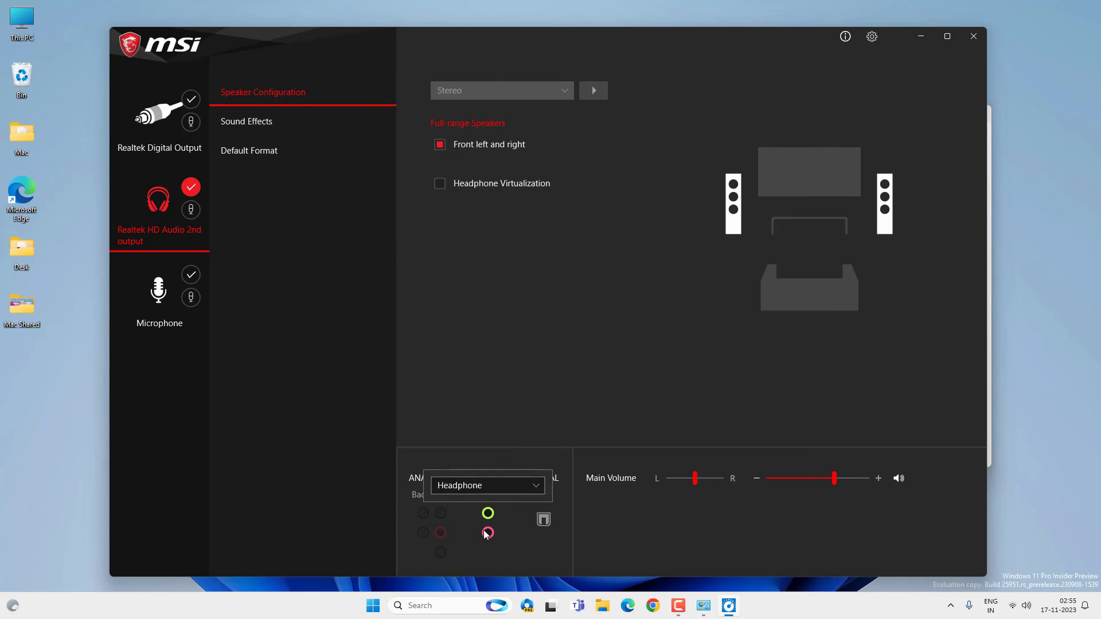
# Keep the pink front-panel jack assigned to Mic In and close the popup.
pyautogui.click(486, 485)
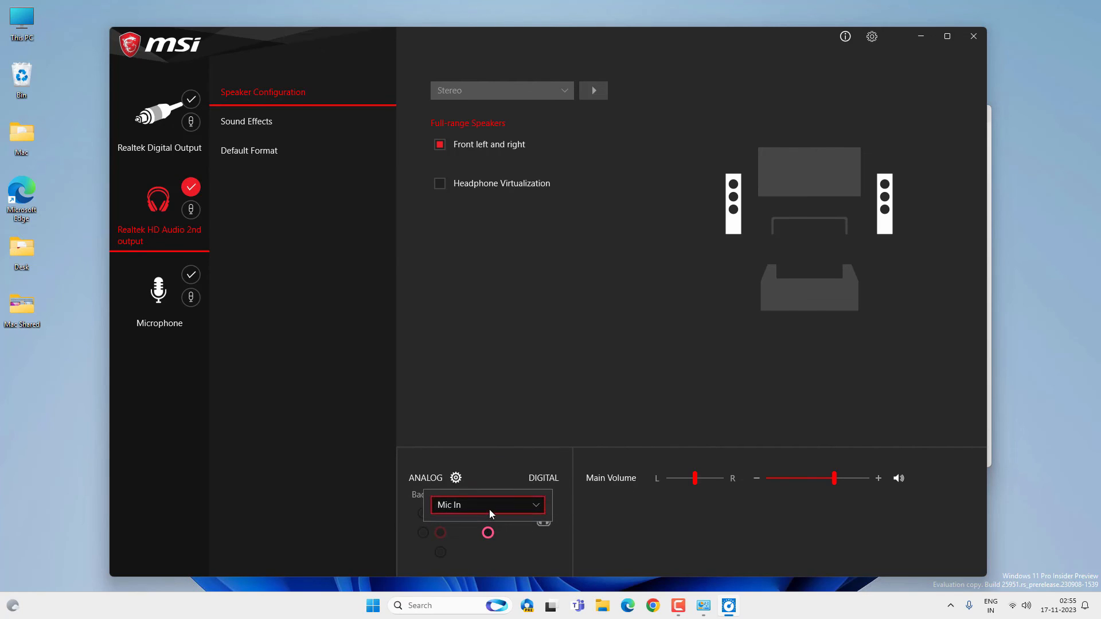
pyautogui.click(487, 504)
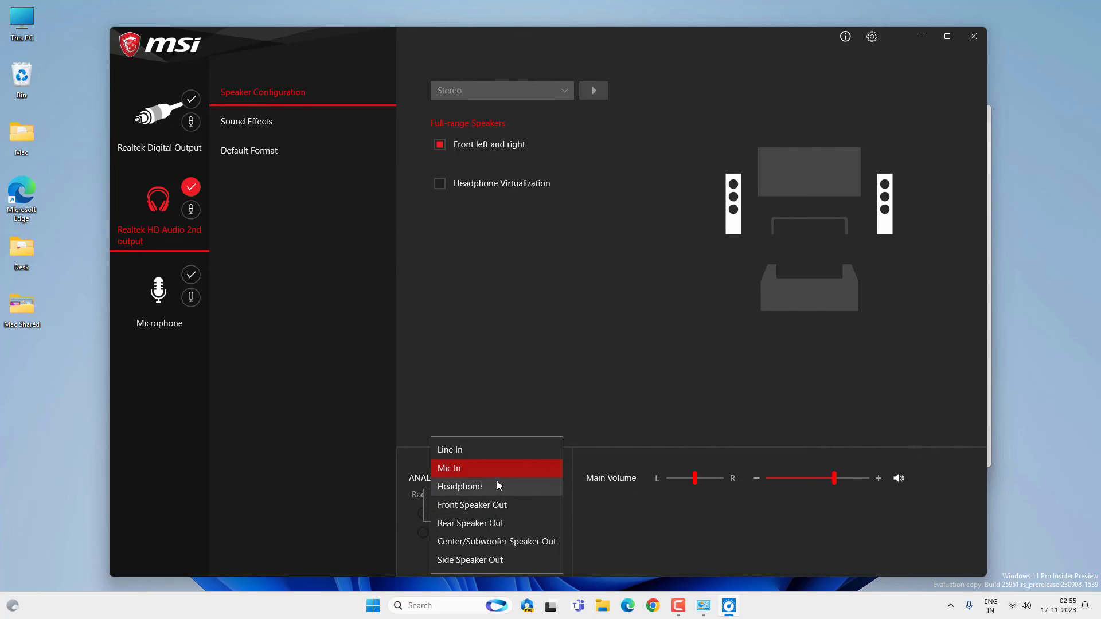
pyautogui.click(514, 414)
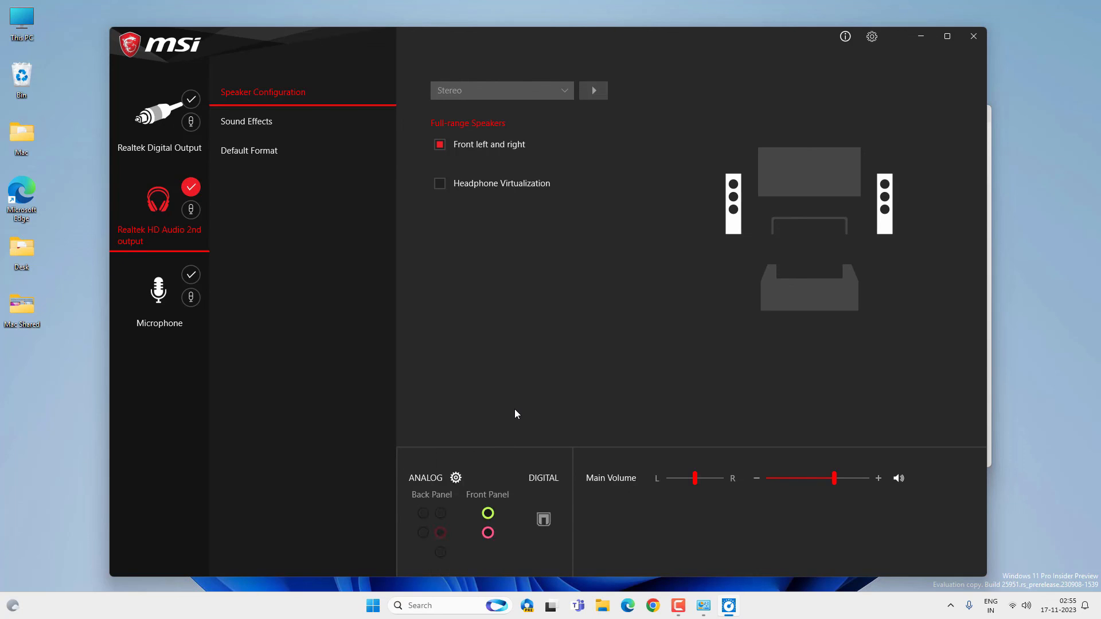
pyautogui.click(455, 478)
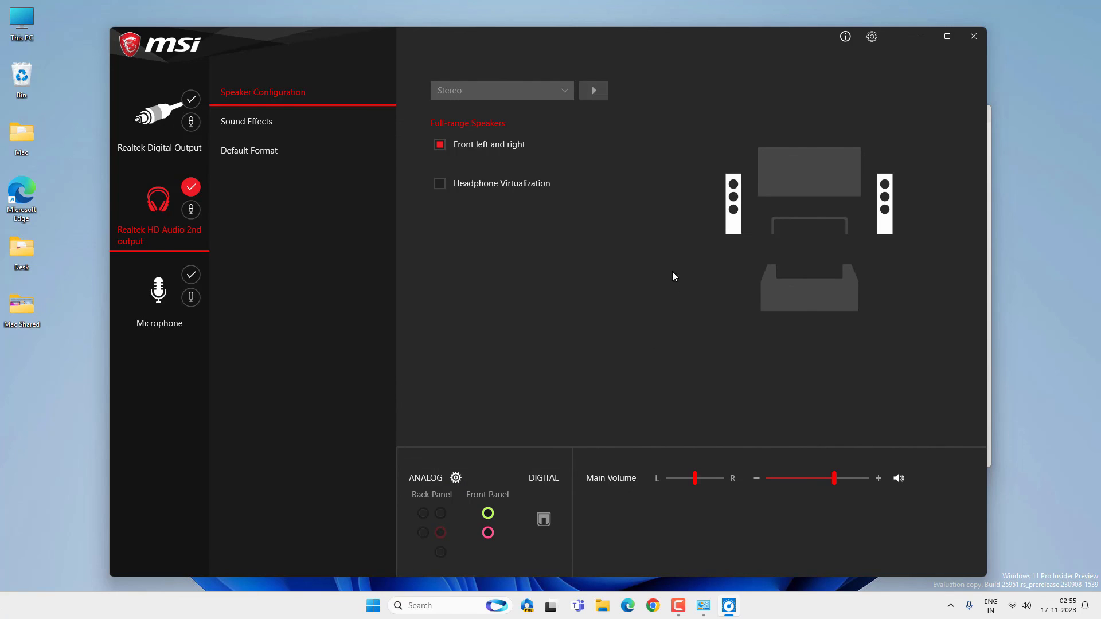
pyautogui.moveTo(877, 196)
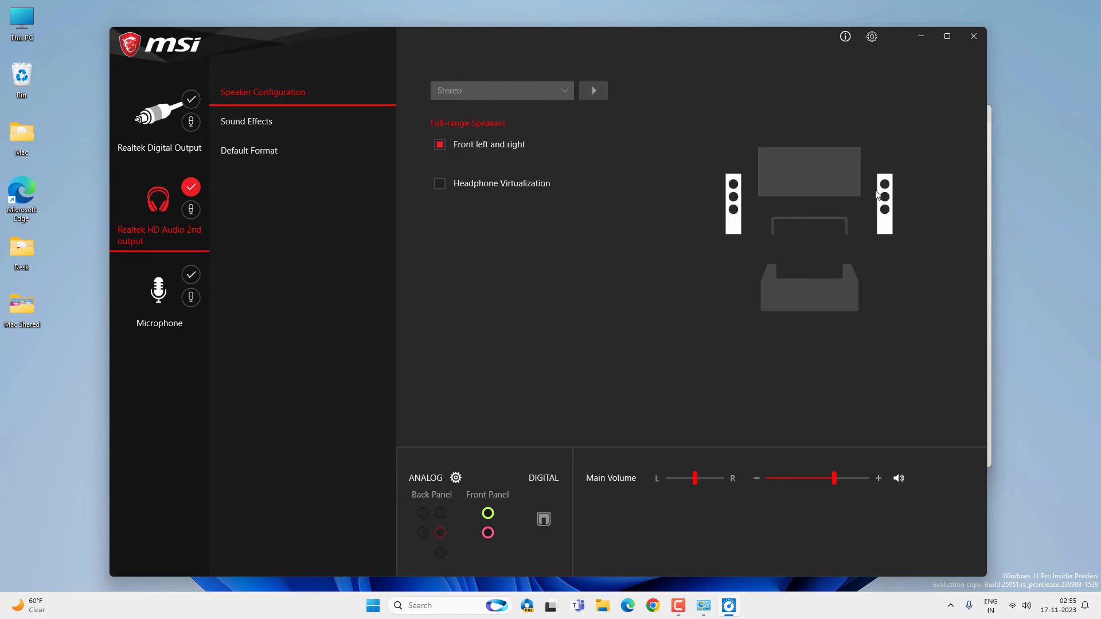